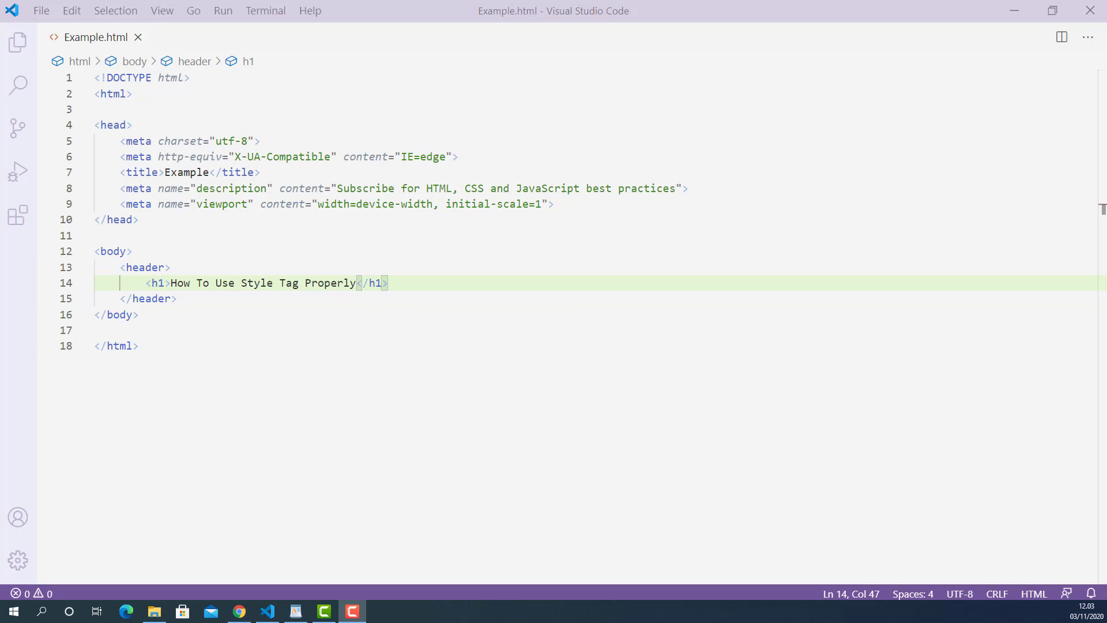
- Add an empty <style></style> element in the head below the viewport meta line
{"action": "left_click", "coordinate": [664, 244]}
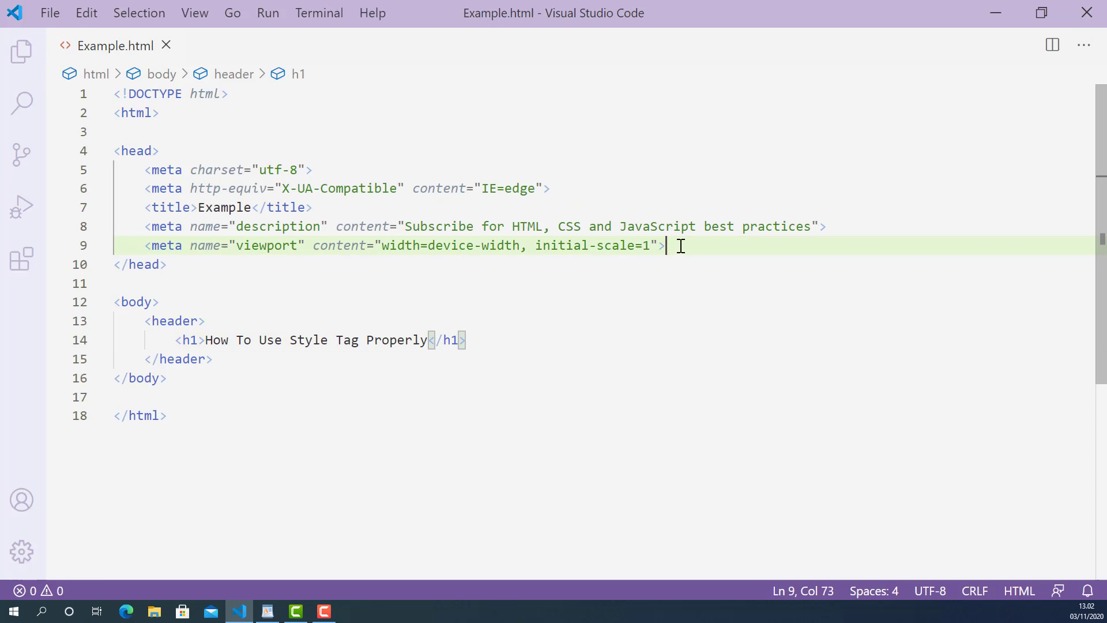
{"action": "key", "text": "Enter"}
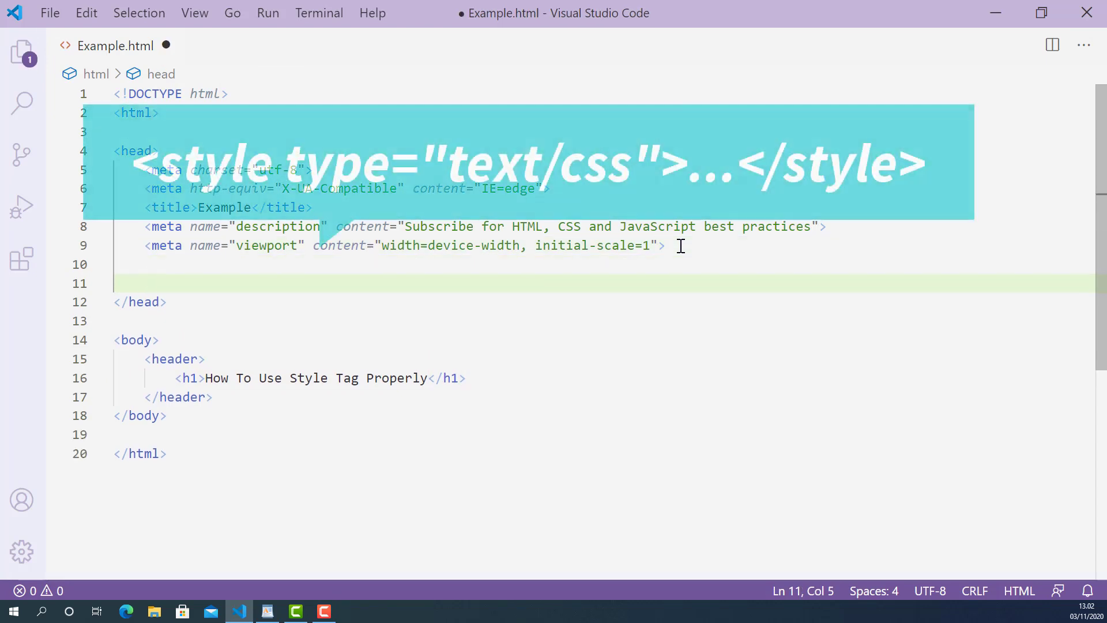
{"action": "type", "text": "<"}
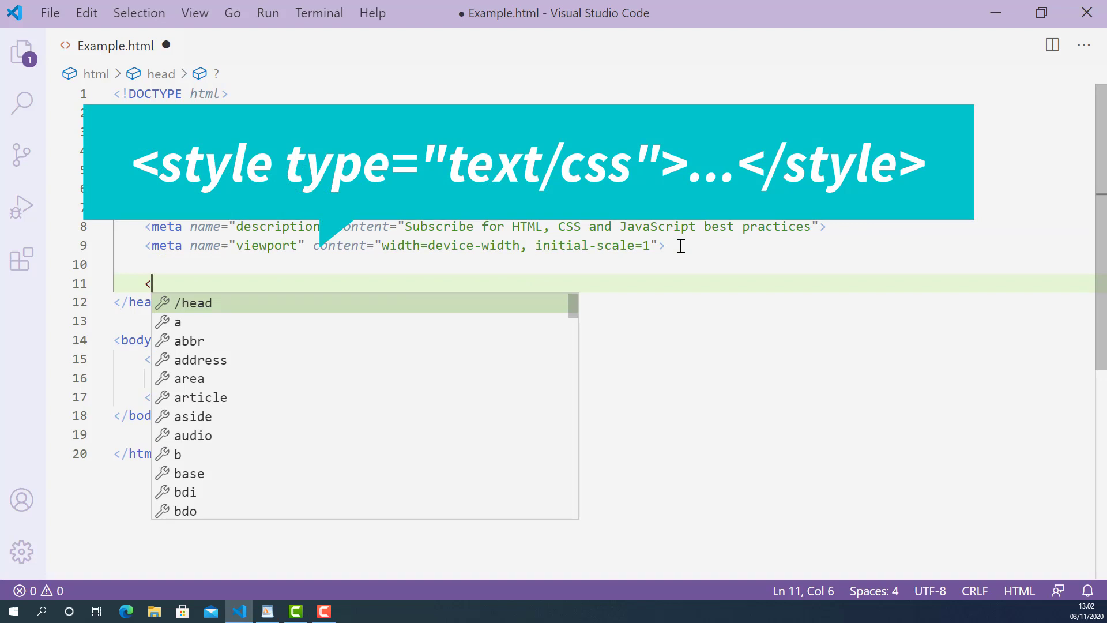
{"action": "type", "text": "style>"}
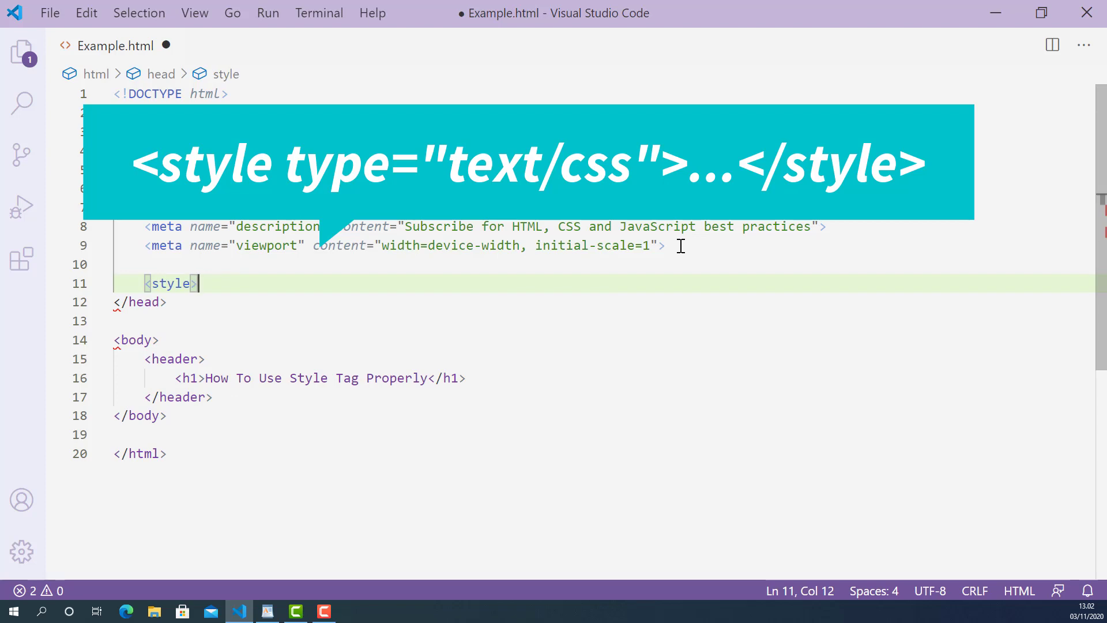
{"action": "type", "text": "<"}
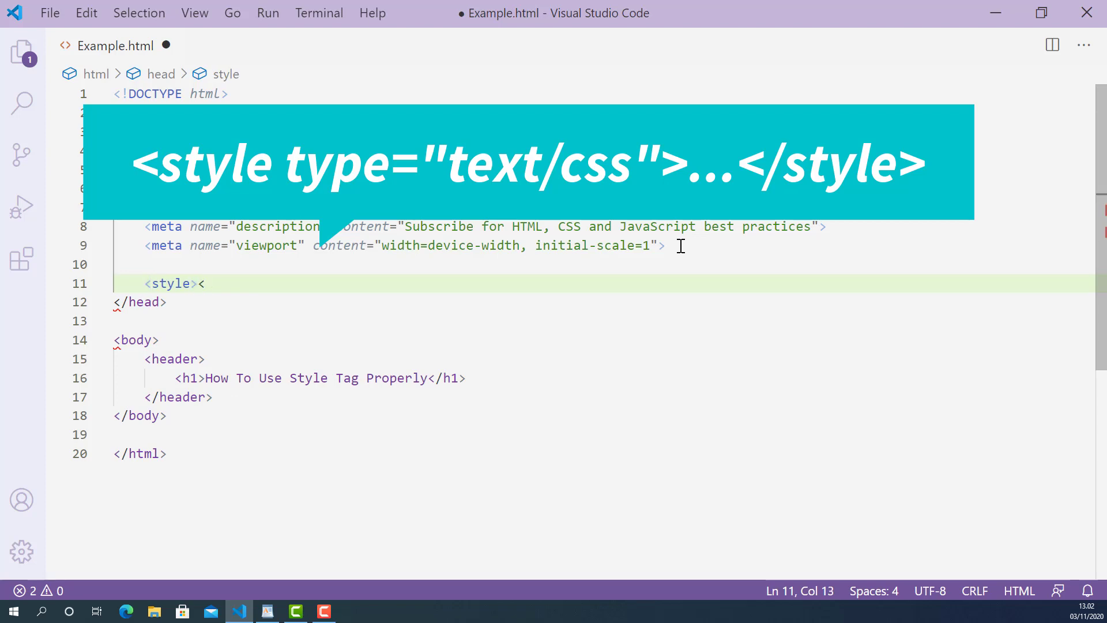
{"action": "type", "text": "/style>"}
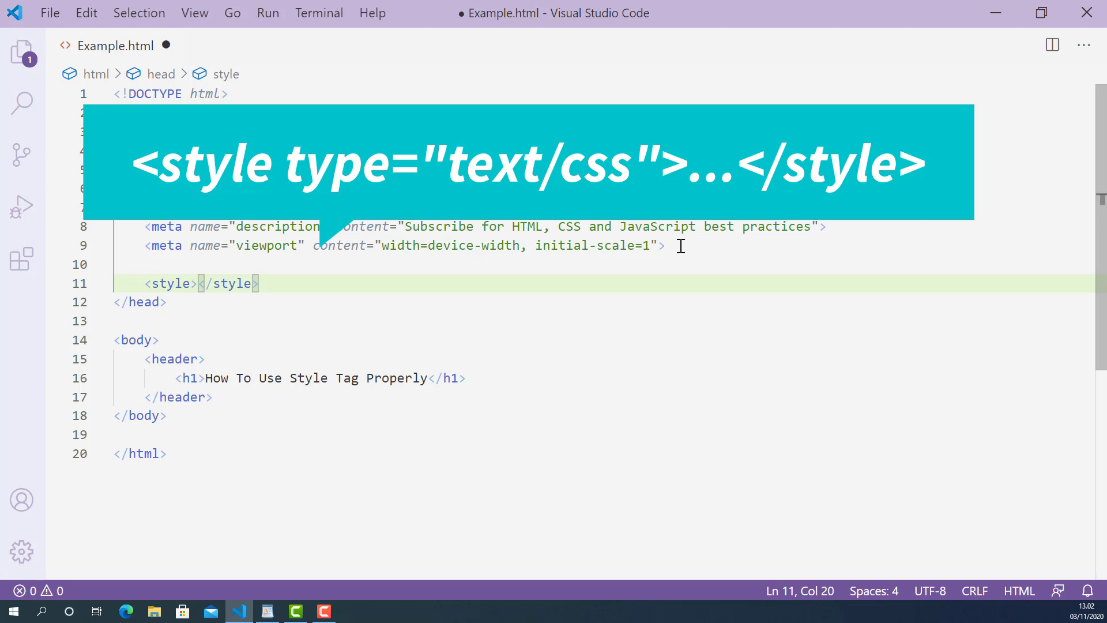
- Give the opening style tag the attribute type="text/css"
{"action": "left_click", "coordinate": [200, 283]}
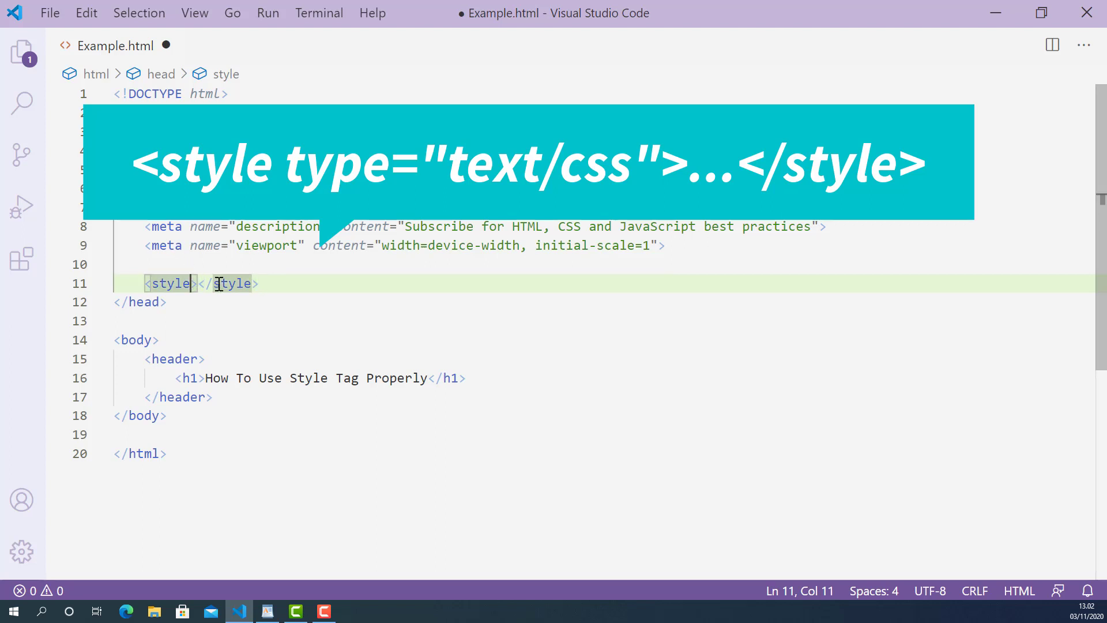
{"action": "type", "text": "type=\""}
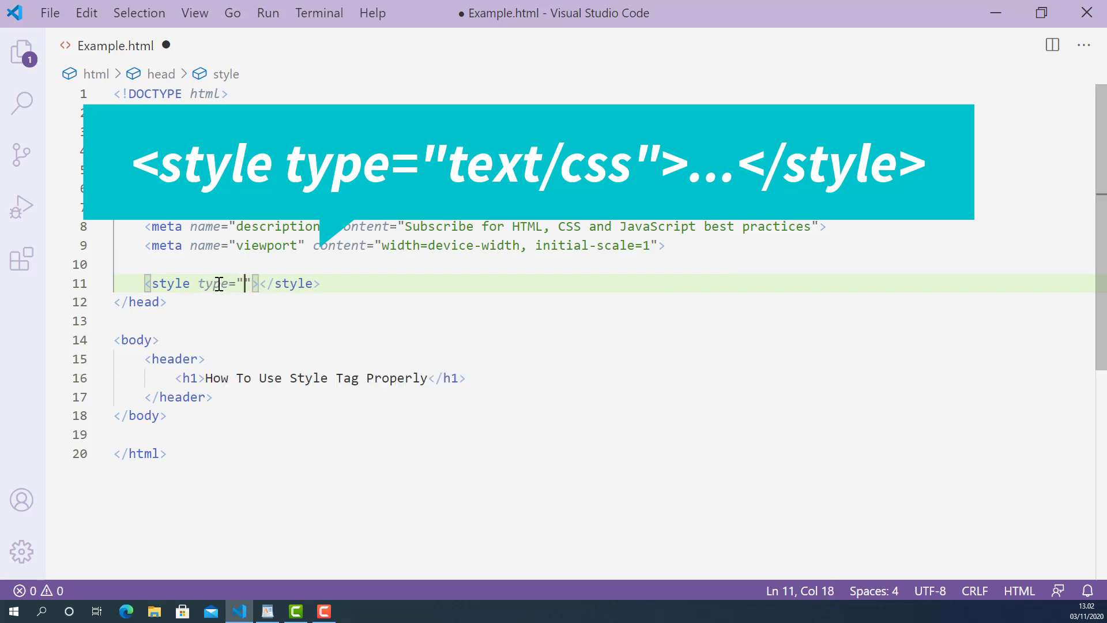
{"action": "type", "text": "text"}
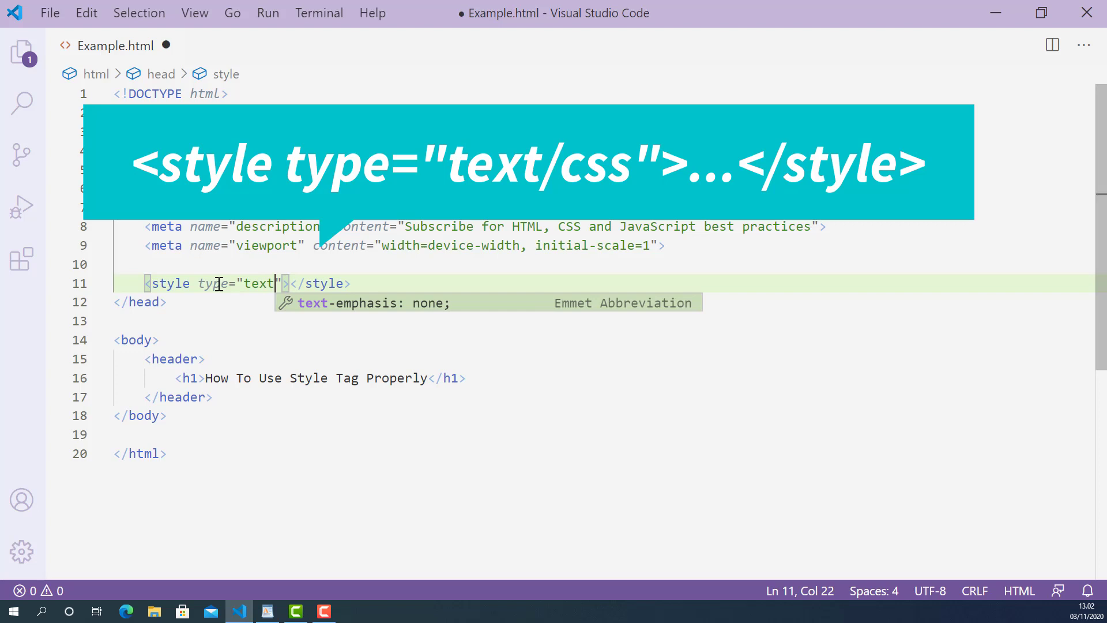
{"action": "type", "text": "/css"}
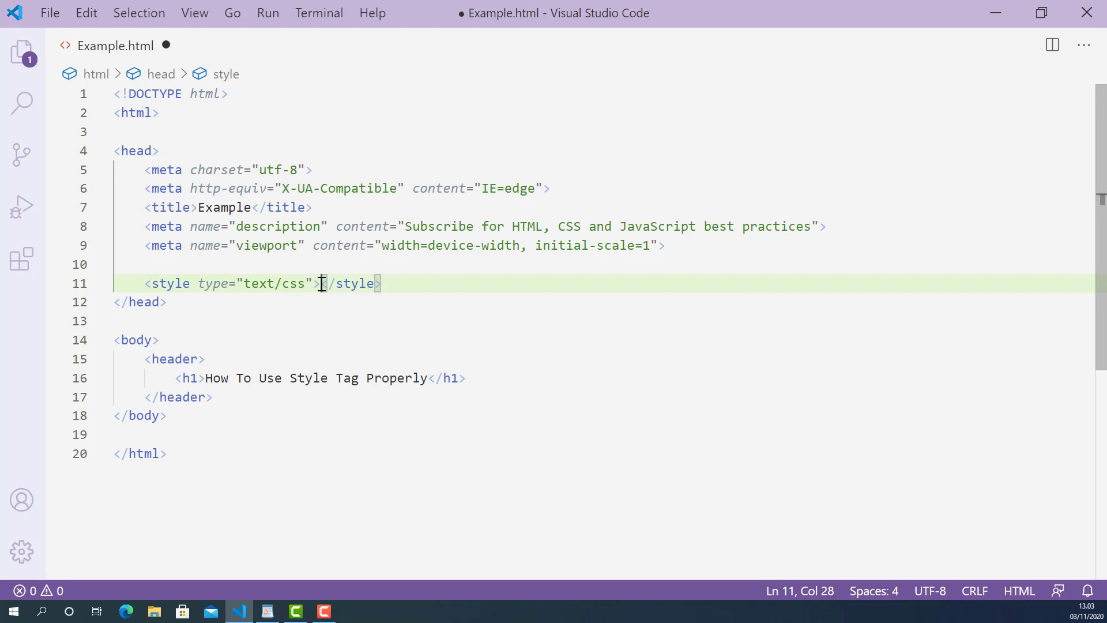
- Write an h1 rule with color: red; inside the style block
{"action": "key", "text": "Enter"}
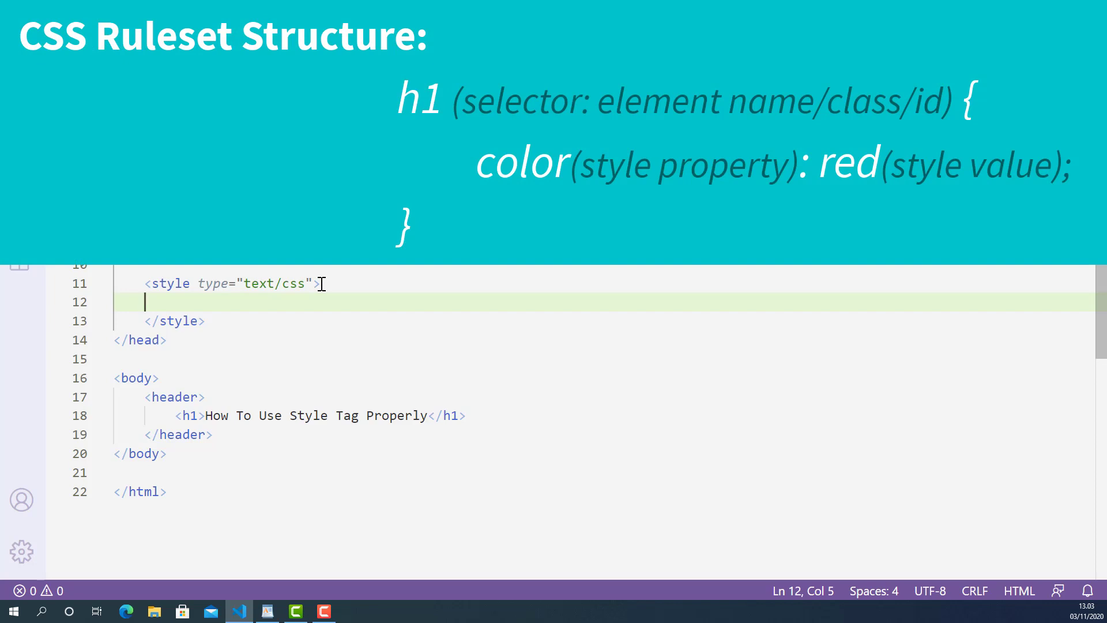
{"action": "type", "text": "h1"}
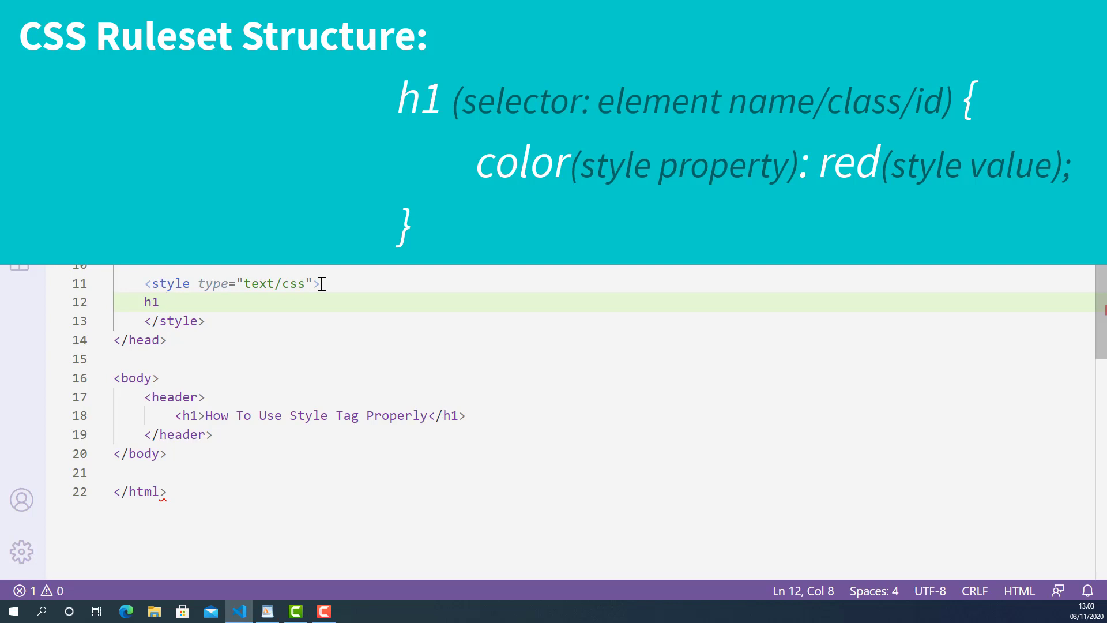
{"action": "type", "text": "{}"}
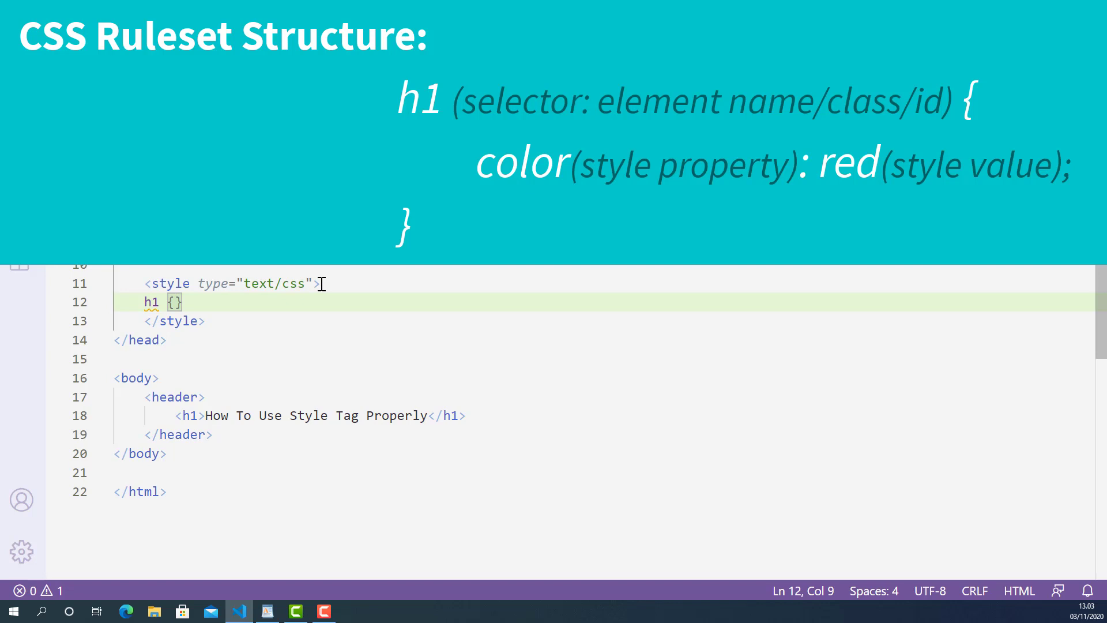
{"action": "key", "text": "Enter"}
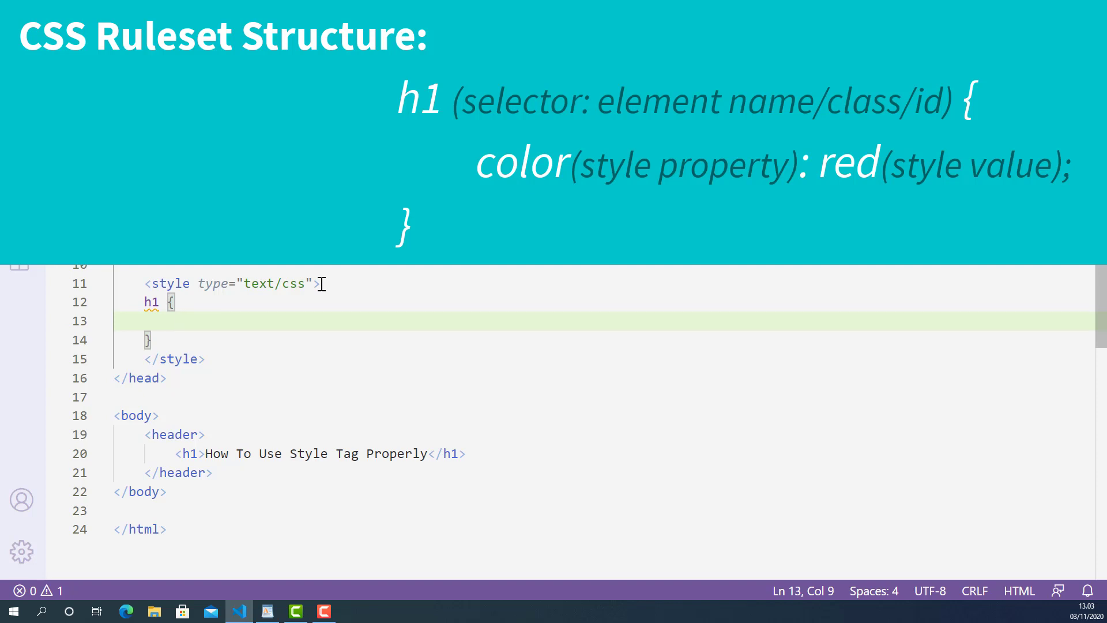
{"action": "type", "text": "color:"}
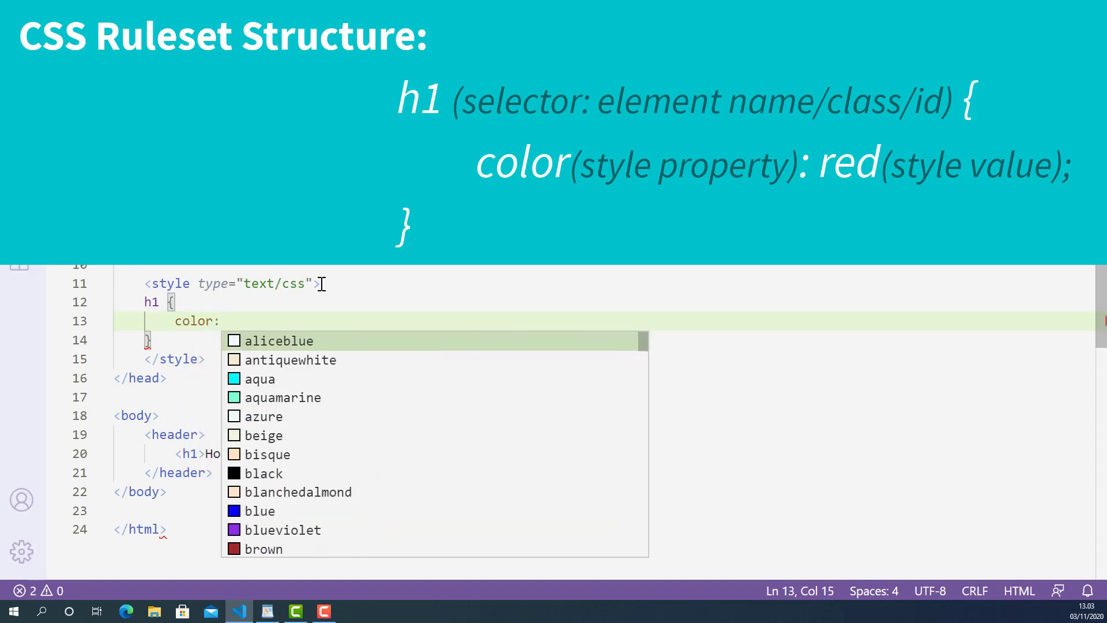
{"action": "type", "text": "red"}
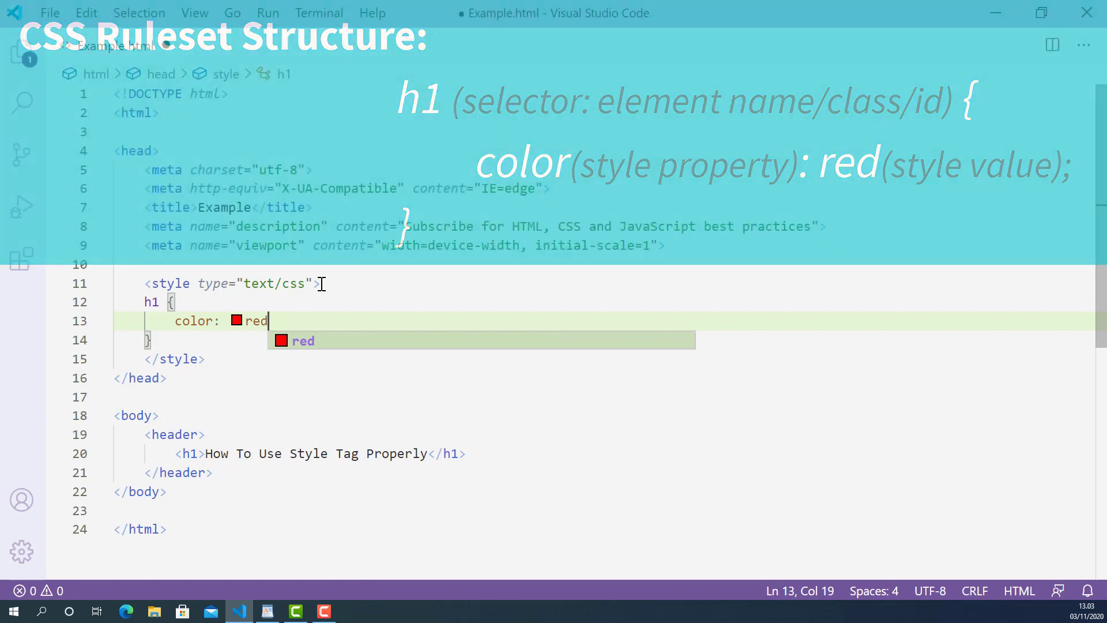
{"action": "type", "text": ";"}
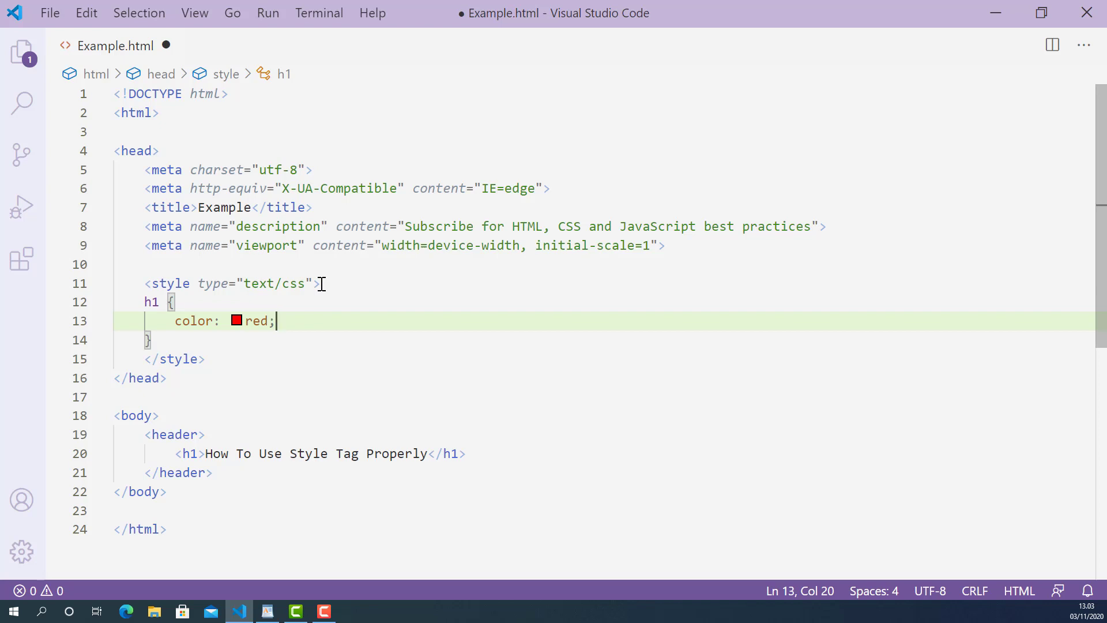
- Save Example.html with Ctrl+S before previewing it
{"action": "key", "text": "ctrl+s"}
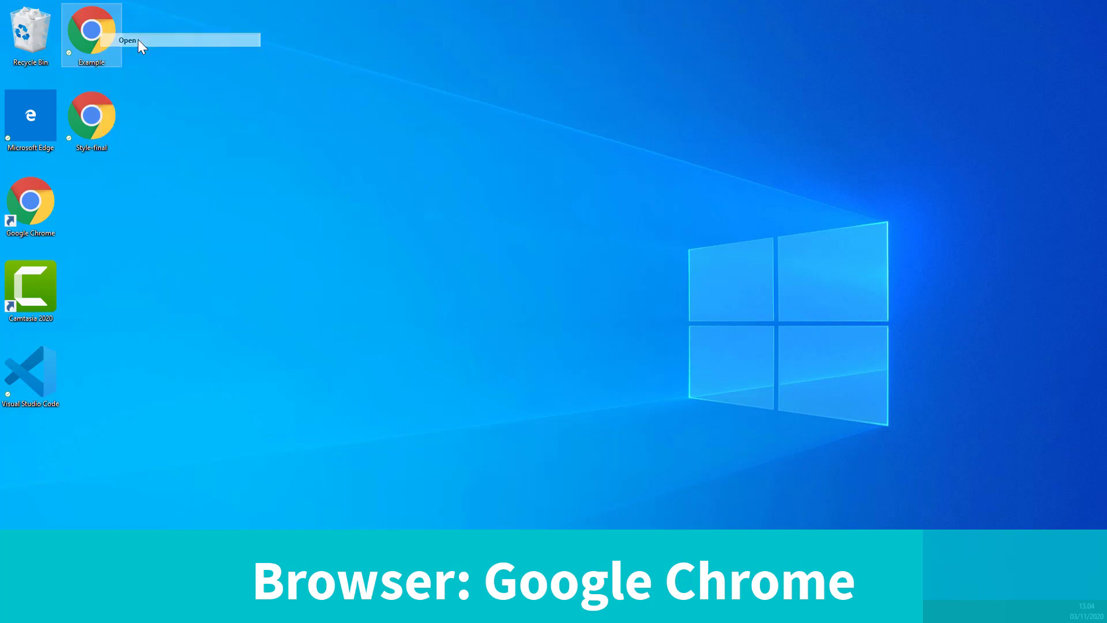
- Preview Example.html in Chrome with its red heading, then return to the editor
{"action": "left_click", "coordinate": [127, 40]}
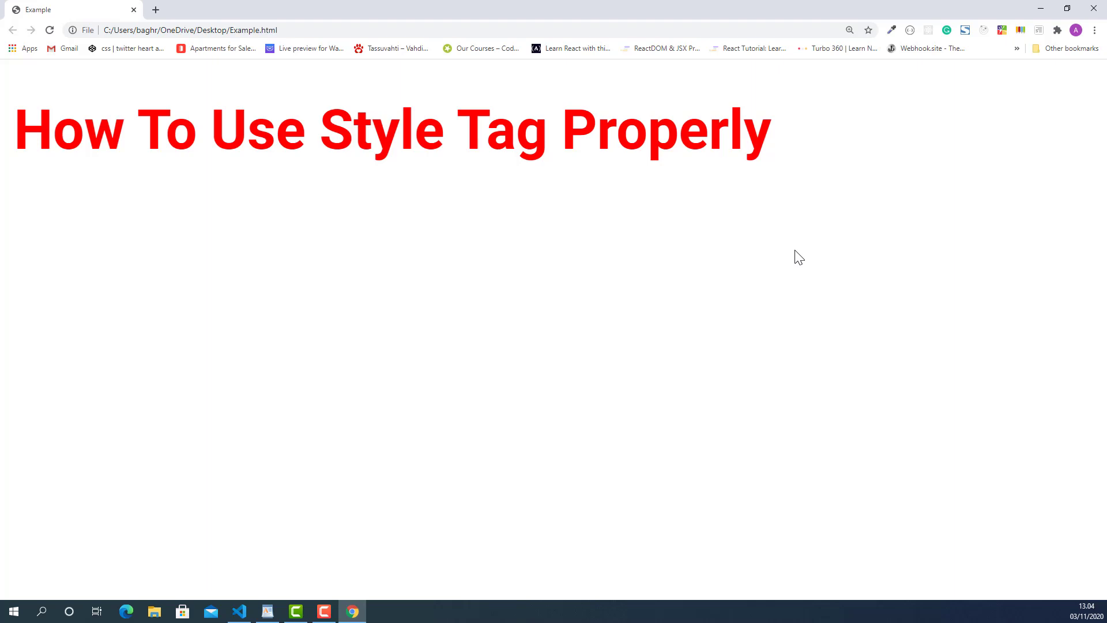
{"action": "left_click", "coordinate": [238, 611]}
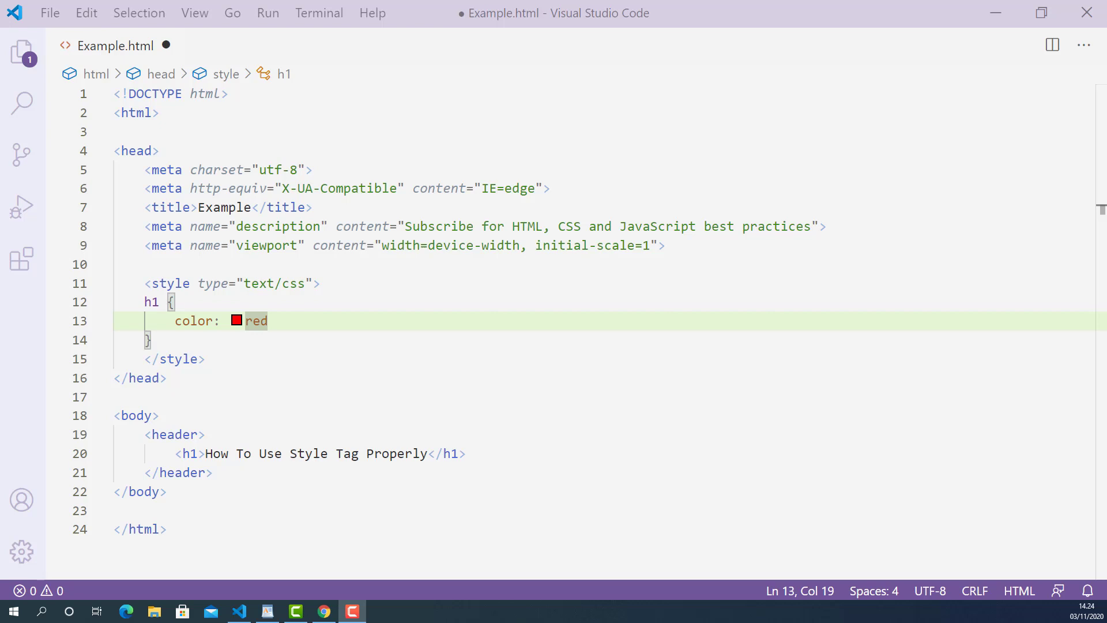
- Save the file and add a second empty style element below the first
{"action": "key", "text": "ctrl+s"}
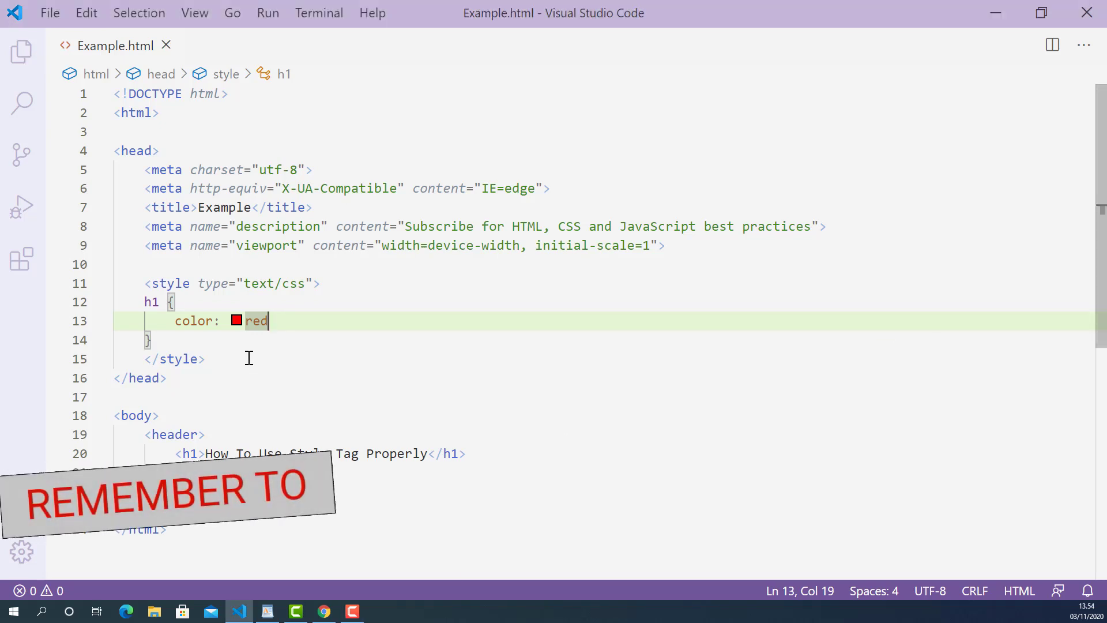
{"action": "key", "text": "enter"}
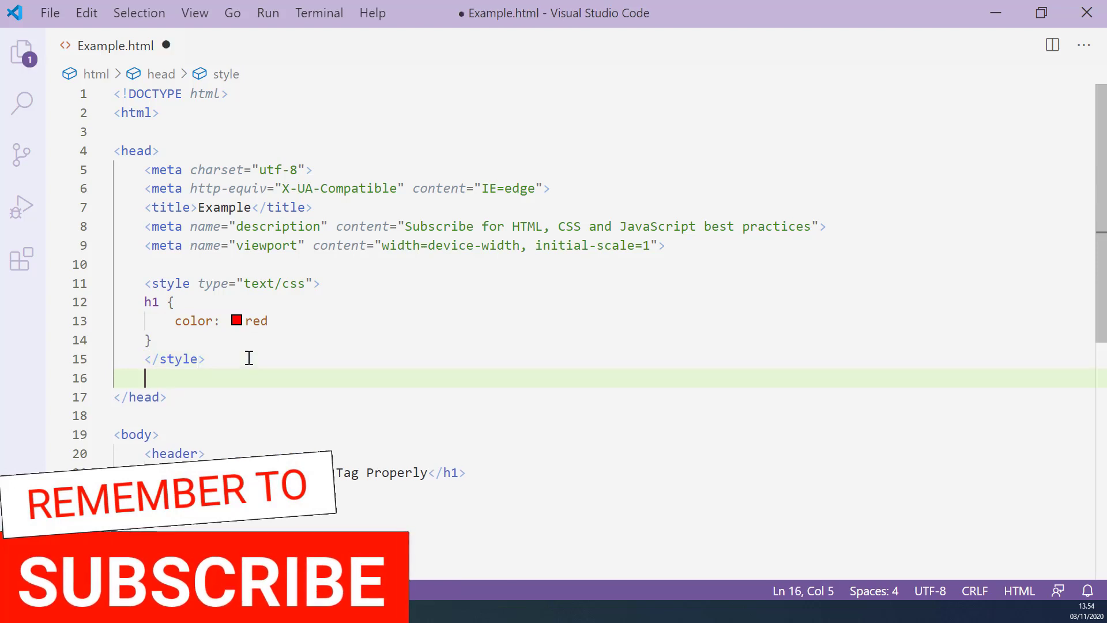
{"action": "type", "text": "<"}
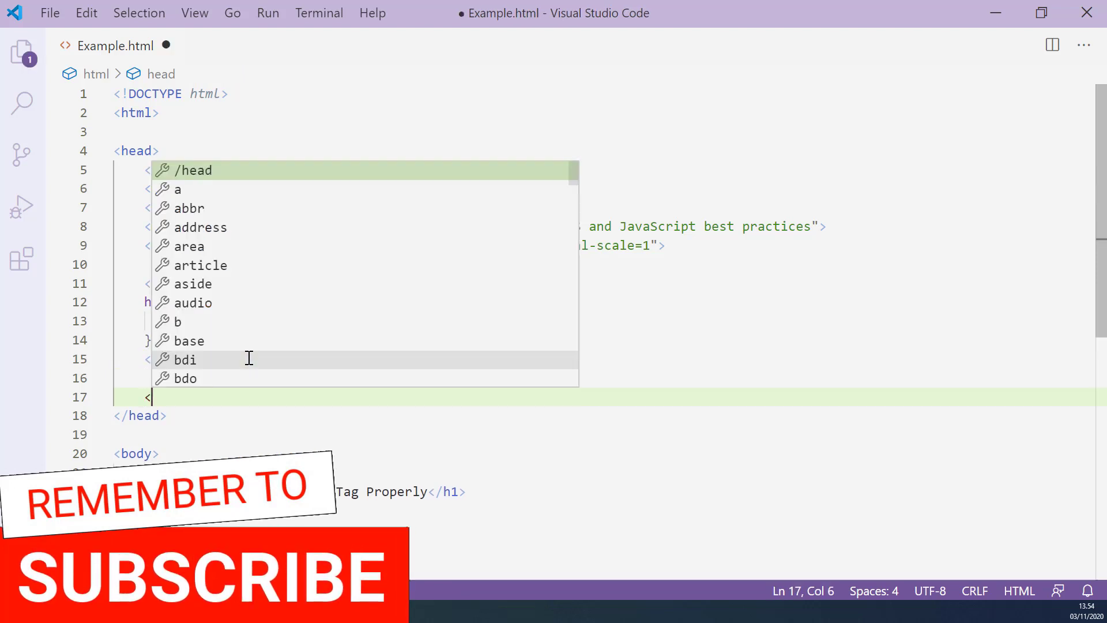
{"action": "type", "text": "style>"}
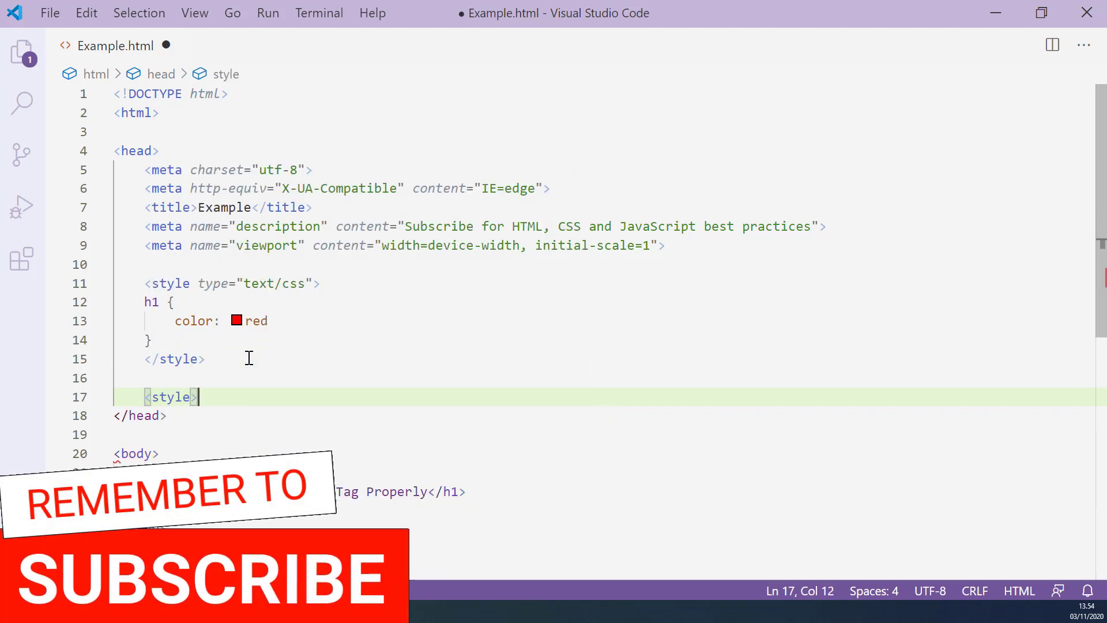
{"action": "type", "text": "</style>"}
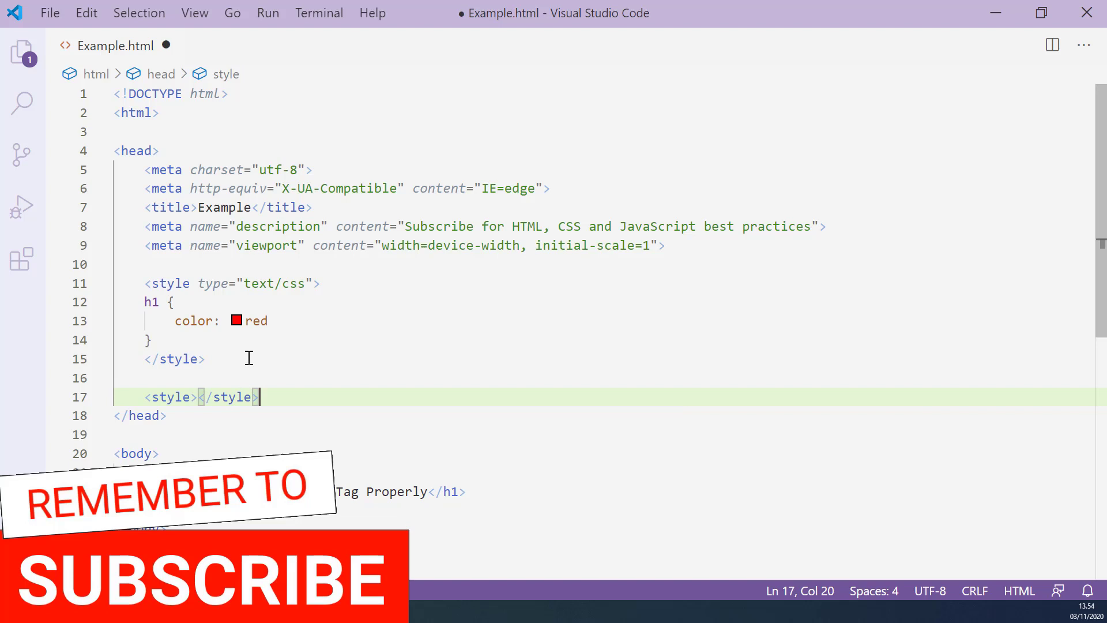
- Give the second style tag type="text/css"
{"action": "left_click", "coordinate": [199, 396]}
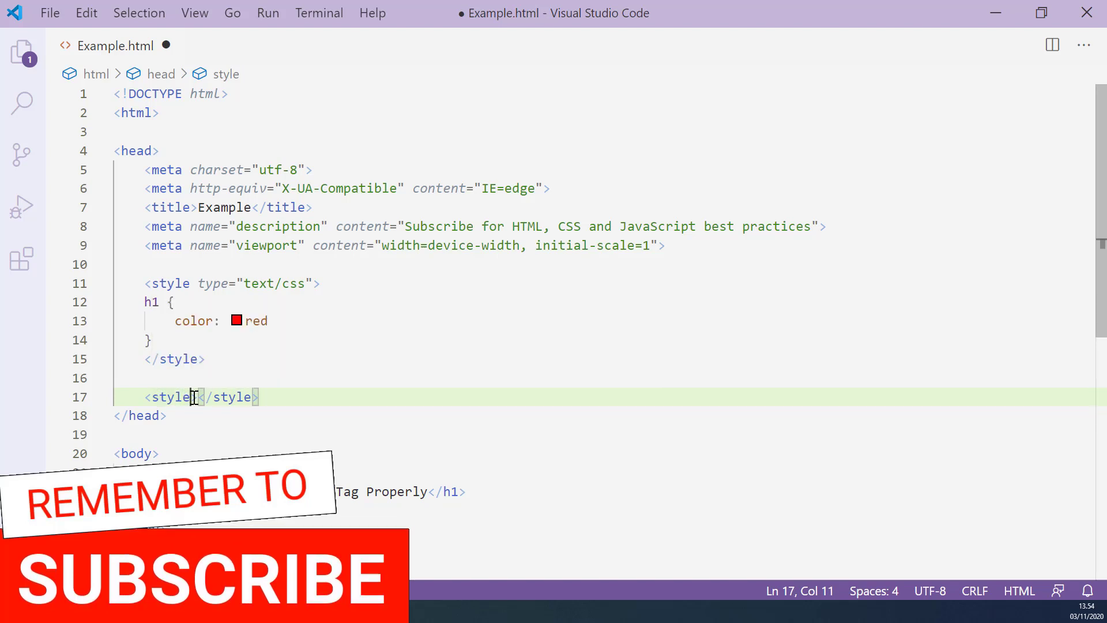
{"action": "type", "text": "s"}
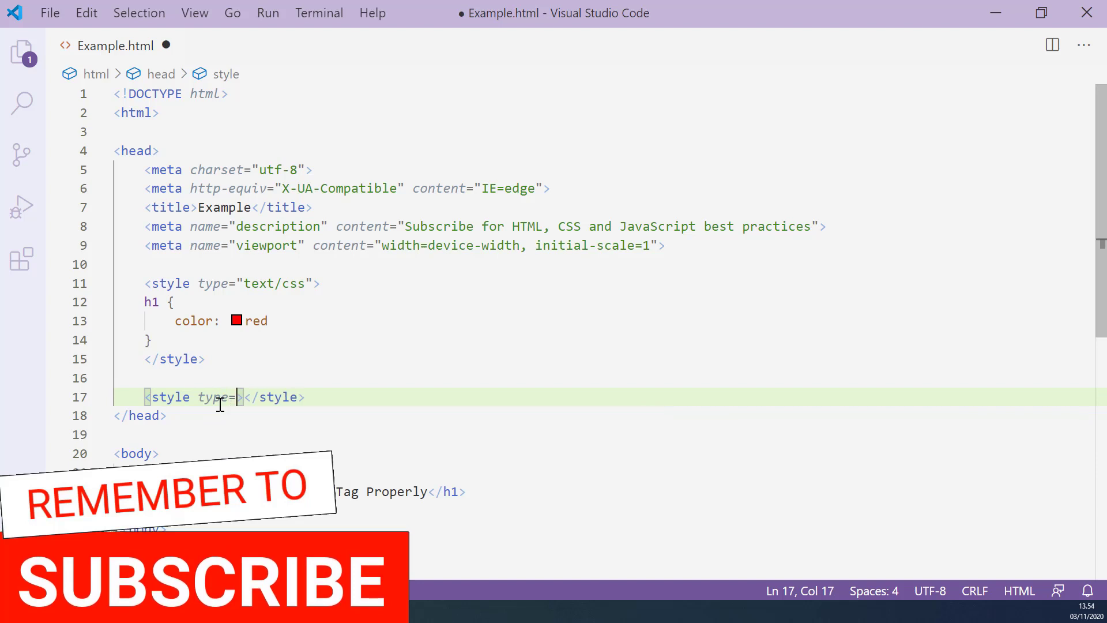
{"action": "type", "text": "\"\""}
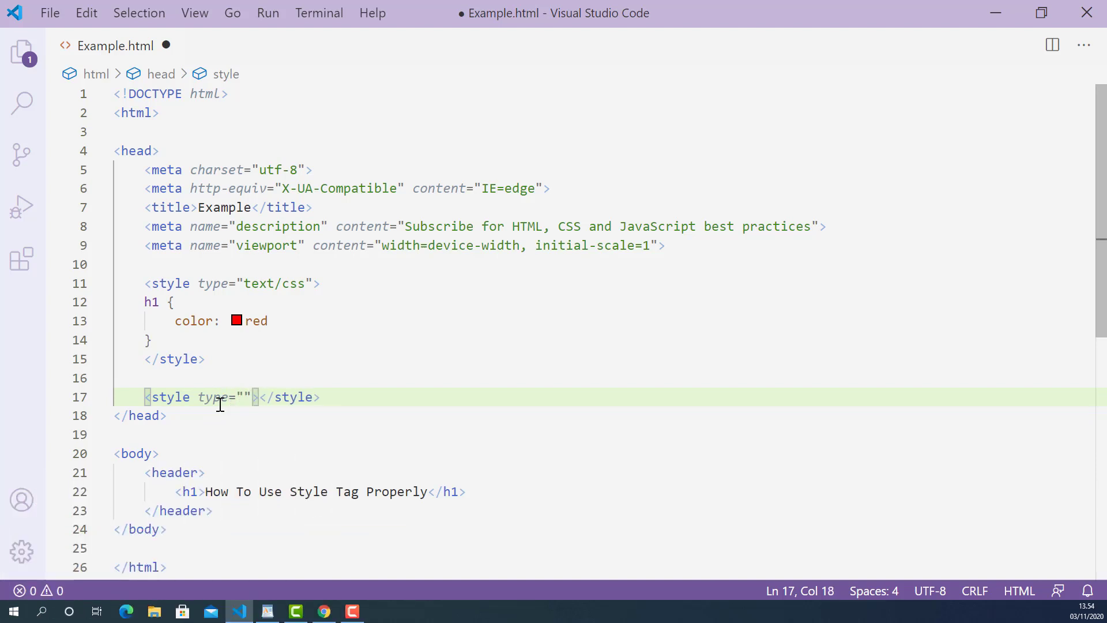
{"action": "type", "text": "text/"}
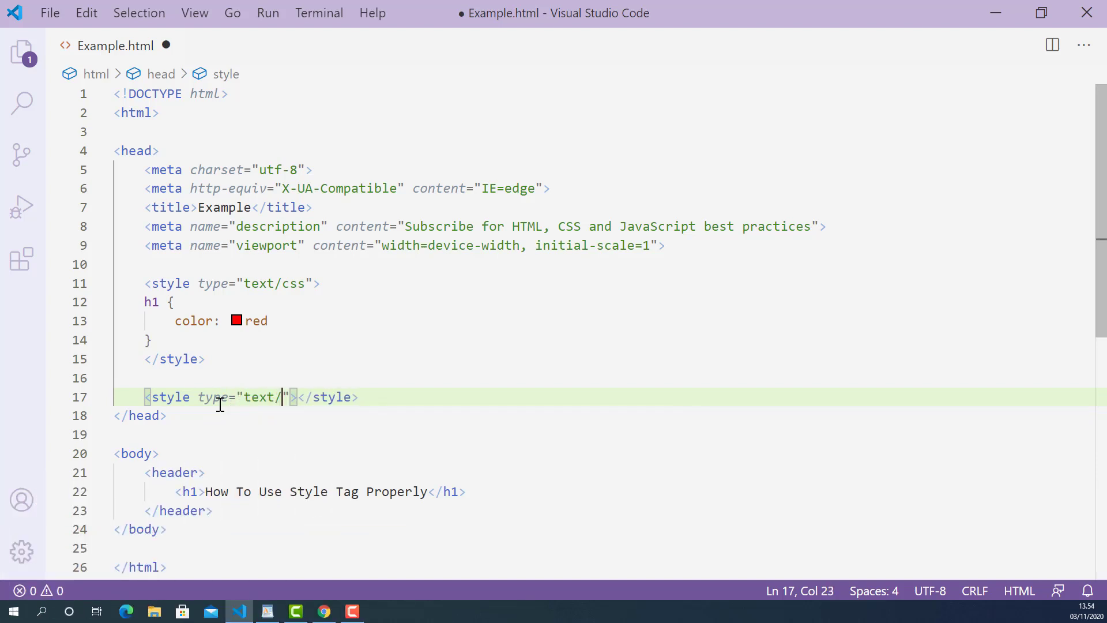
{"action": "type", "text": "css"}
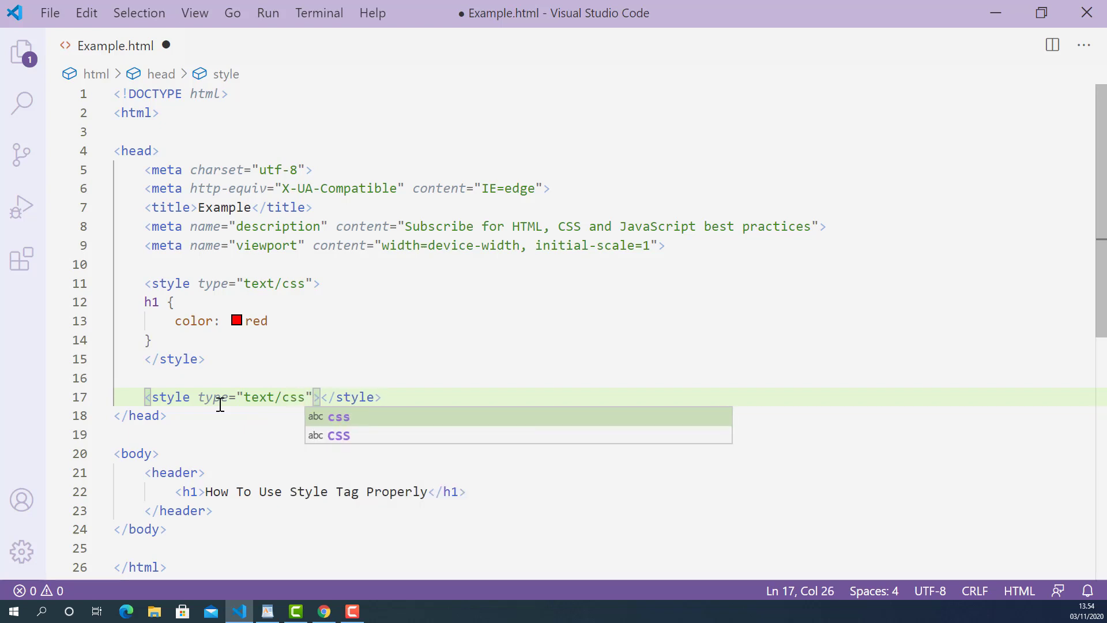
{"action": "mouse_move", "coordinate": [309, 383]}
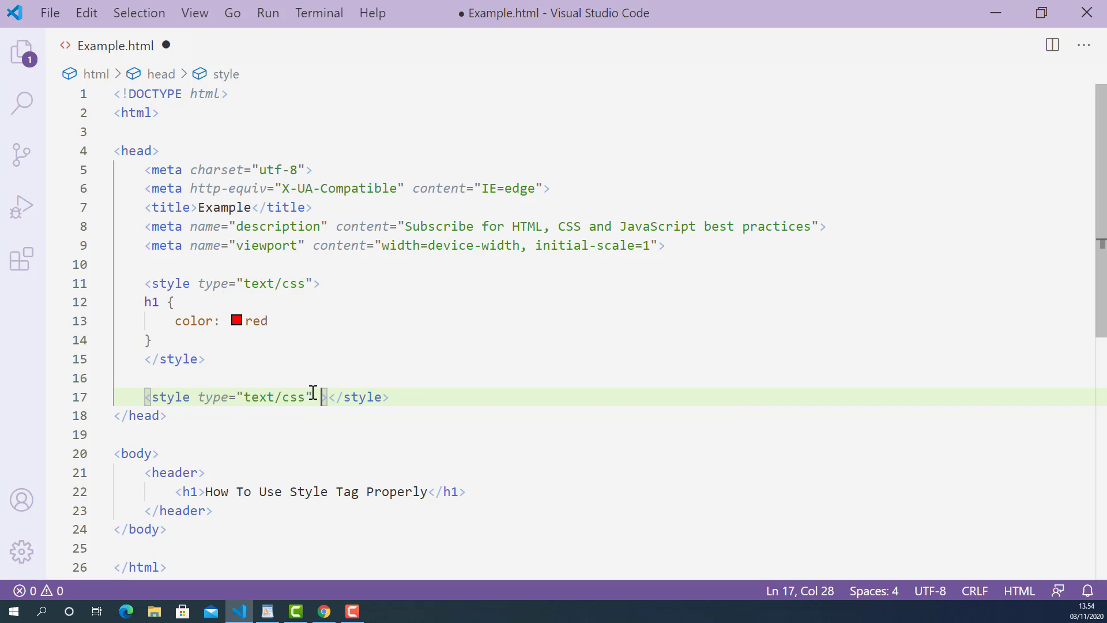
- Add a media="all" attribute to the second style tag
{"action": "type", "text": "media=\""}
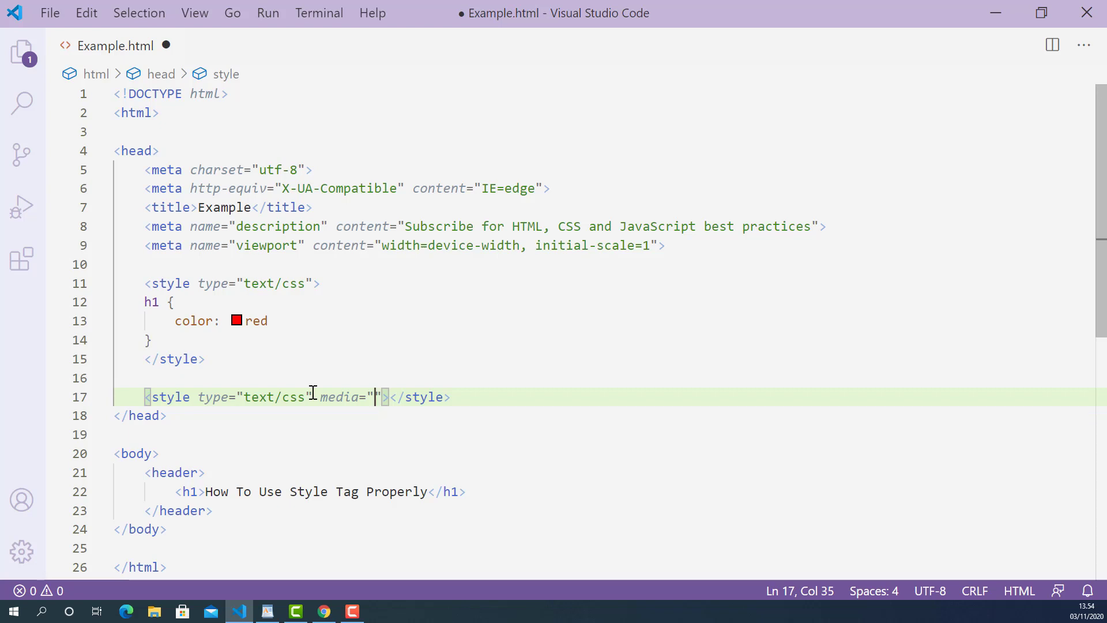
{"action": "type", "text": "all"}
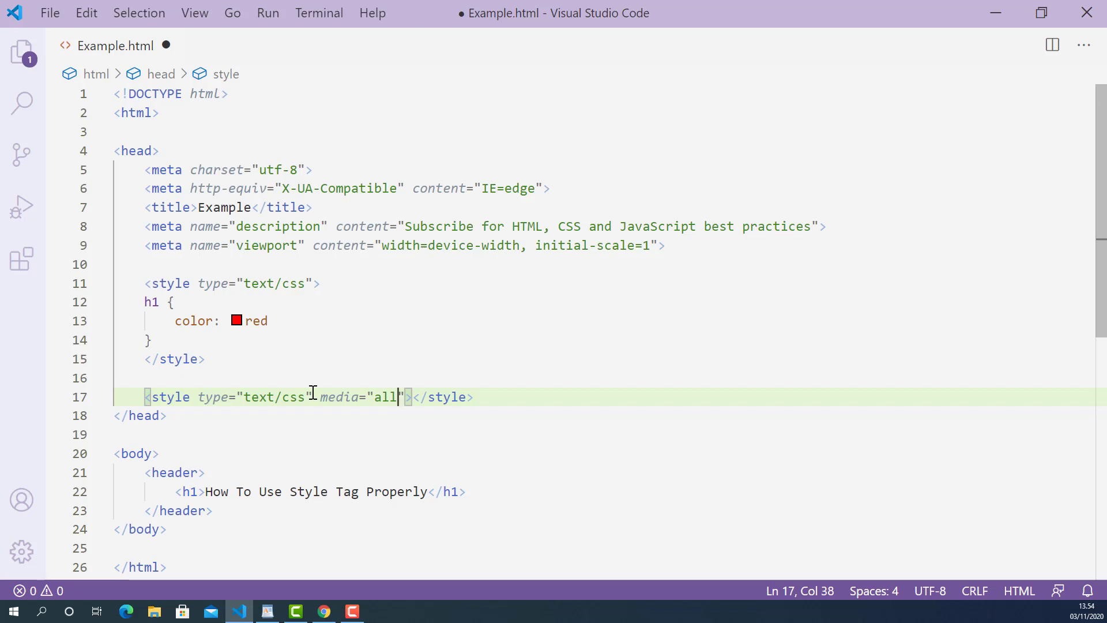
{"action": "type", "text": "\""}
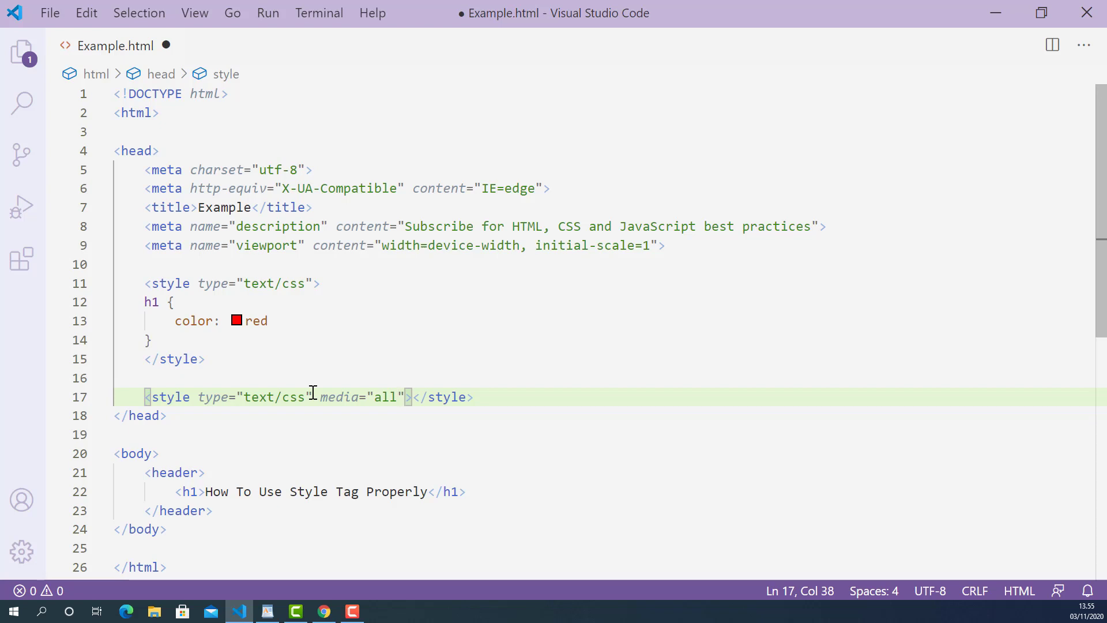
- Extend the media value to "all and (max-width:960px)"
{"action": "type", "text": "an"}
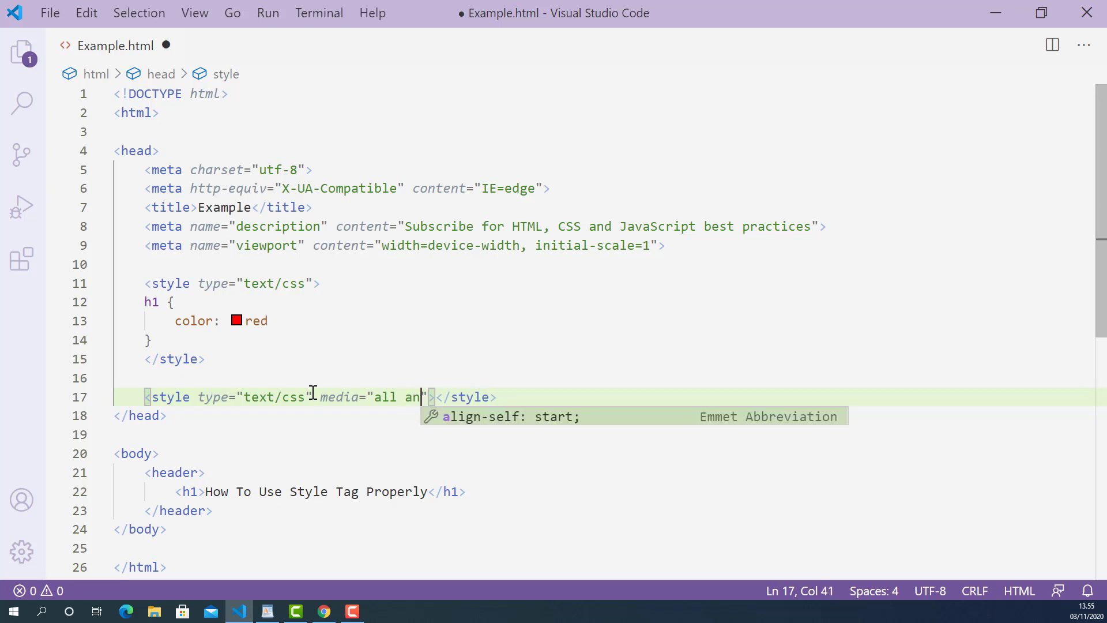
{"action": "type", "text": "d"}
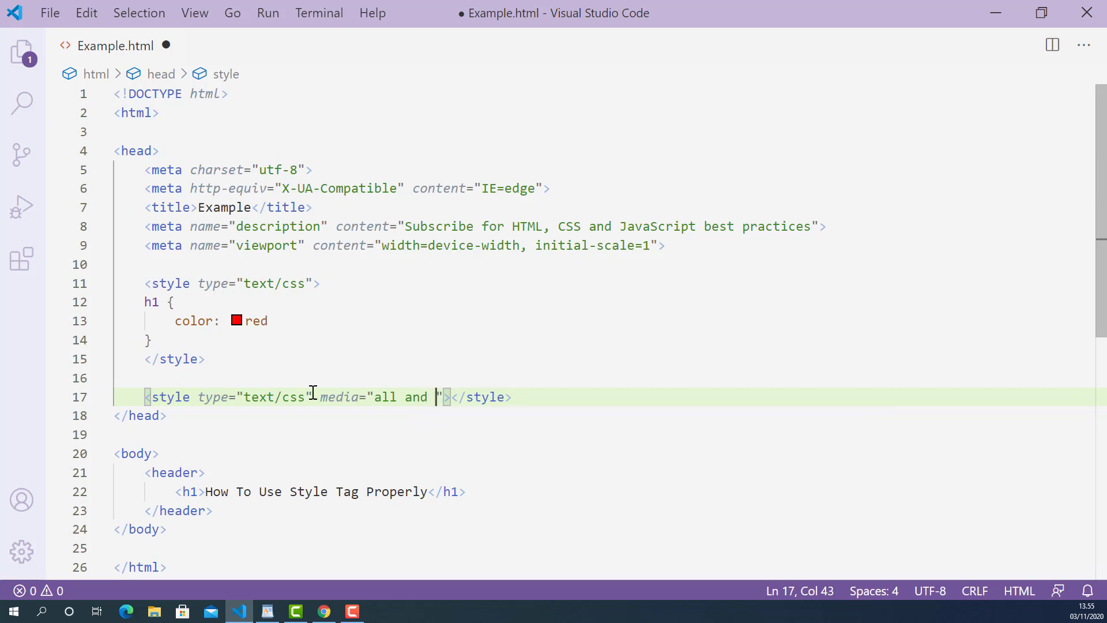
{"action": "type", "text": "("}
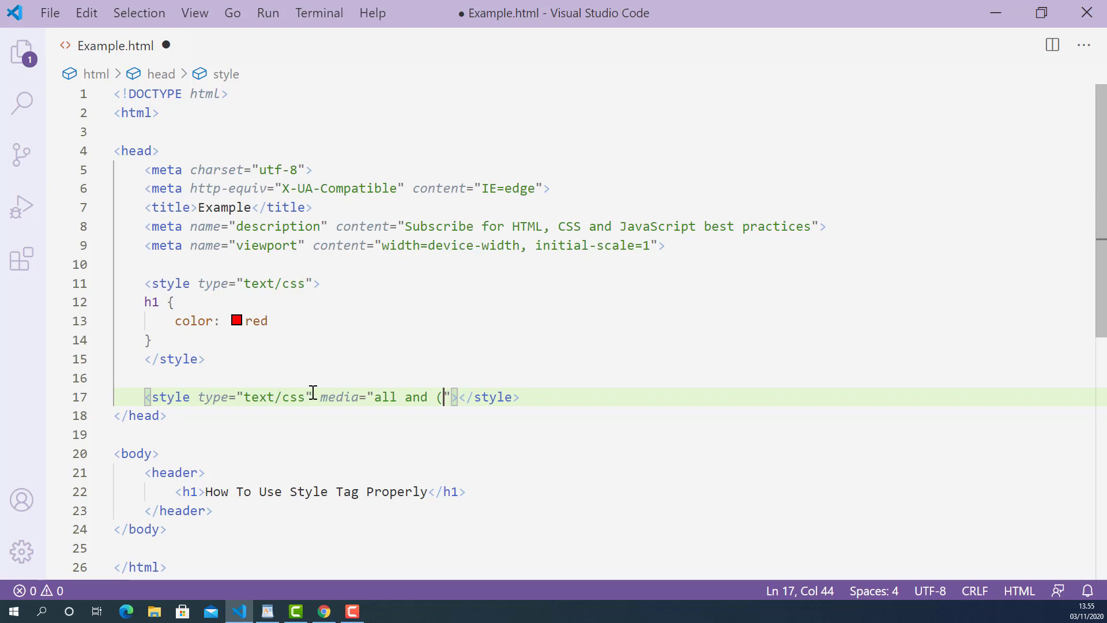
{"action": "type", "text": ")"}
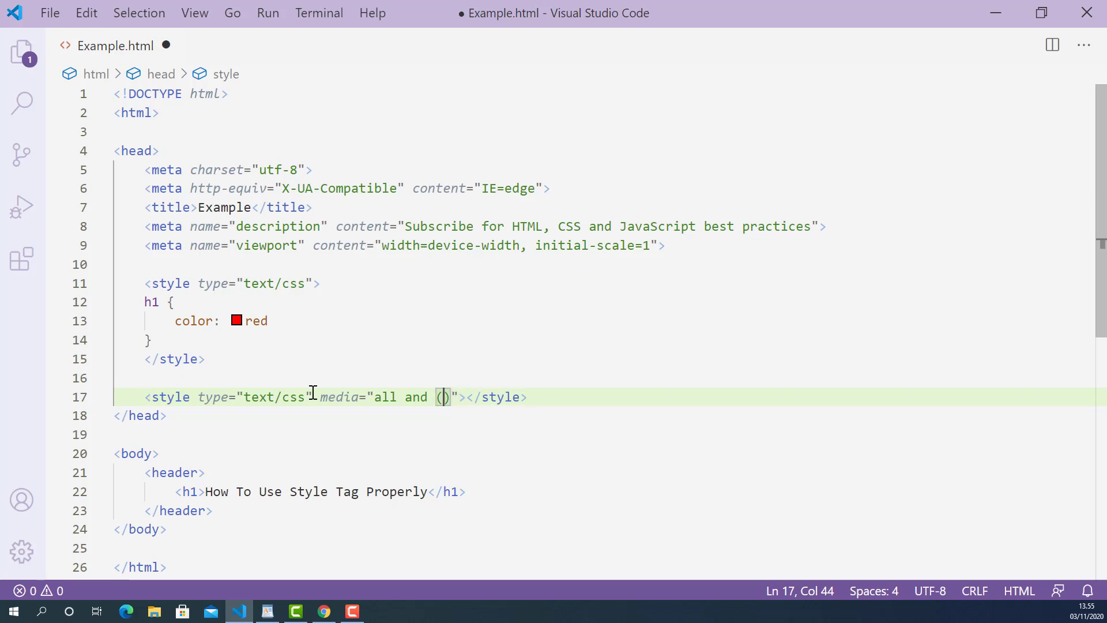
{"action": "type", "text": "max-width:"}
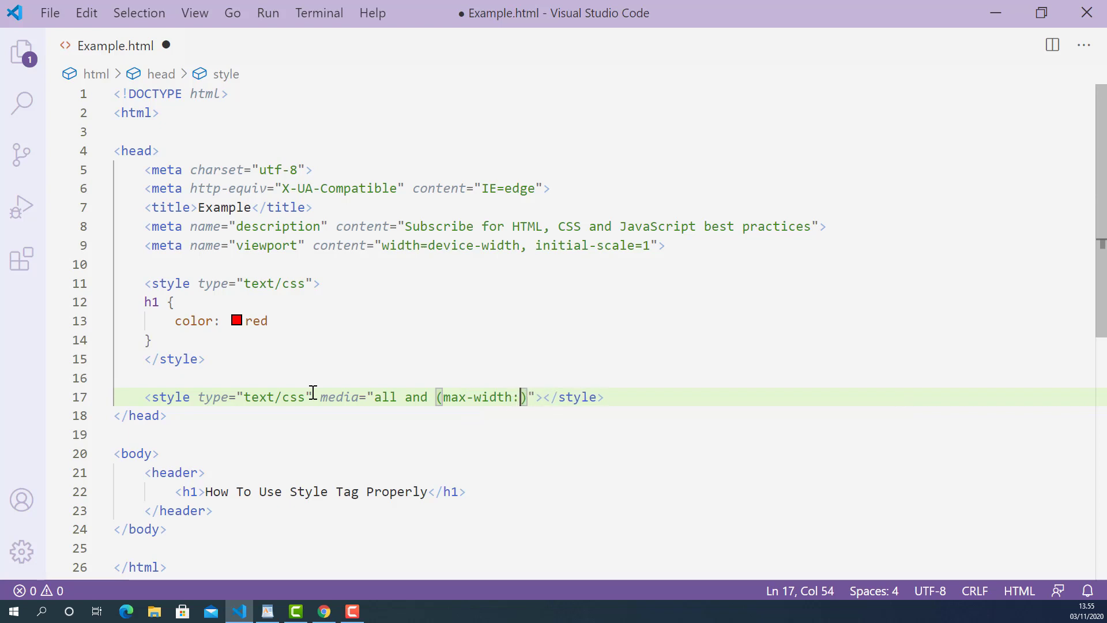
{"action": "type", "text": "9"}
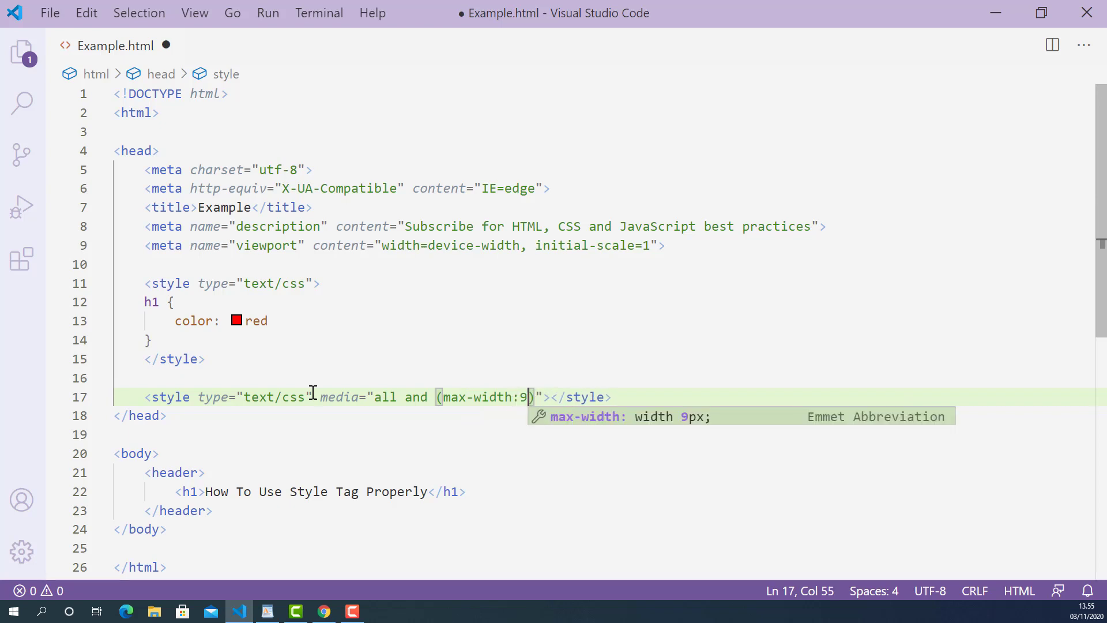
{"action": "type", "text": "60px"}
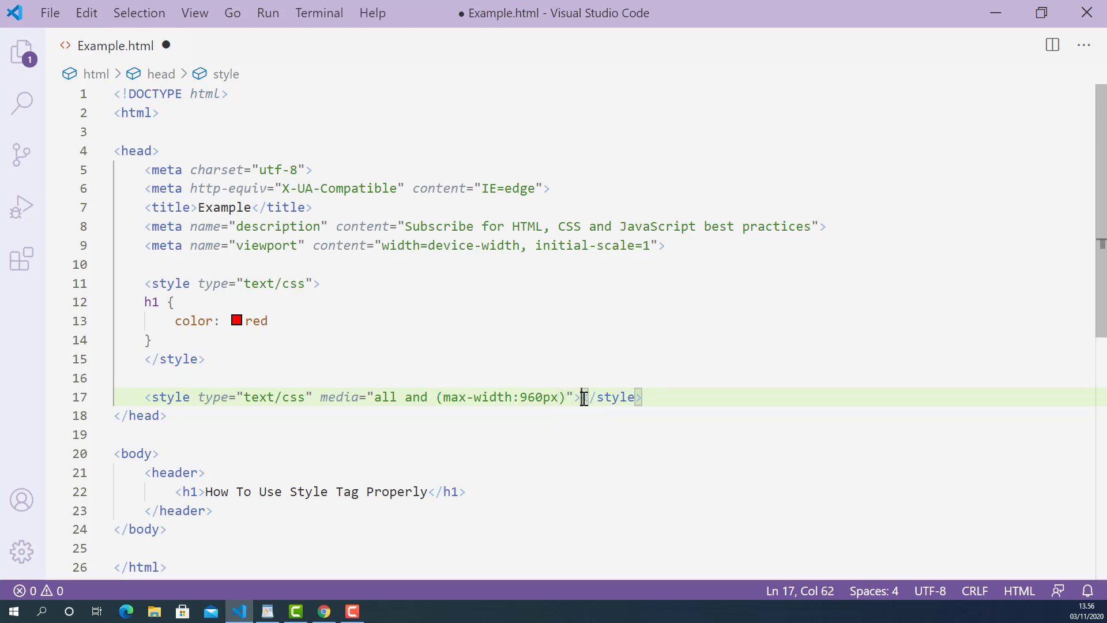
- Open an h1 rule on its own lines inside the media-query style block
{"action": "key", "text": "Enter"}
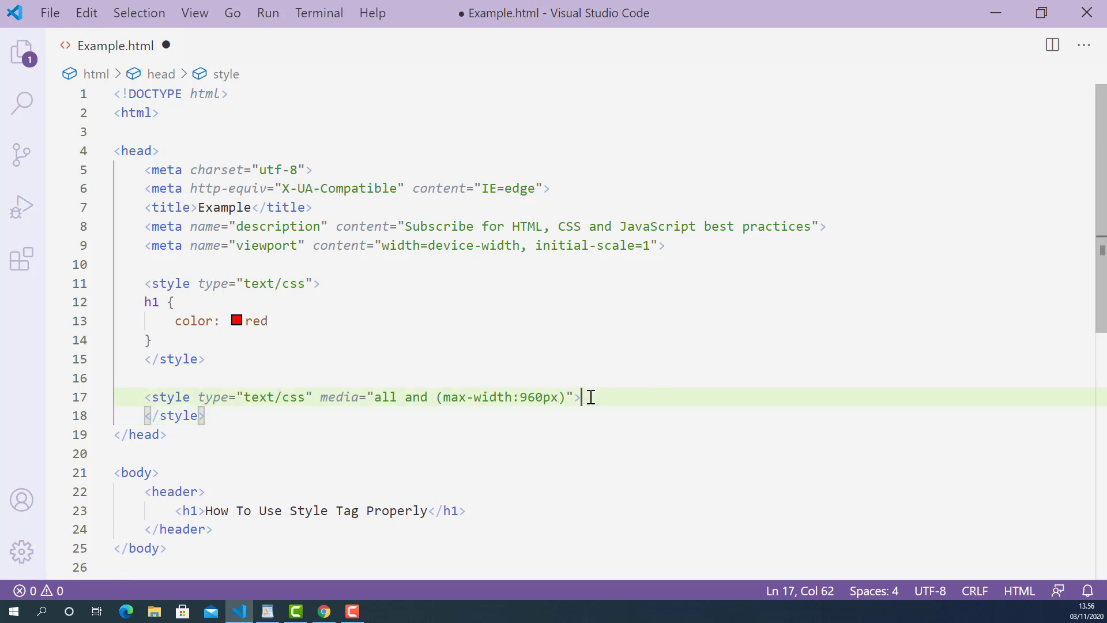
{"action": "key", "text": "Enter"}
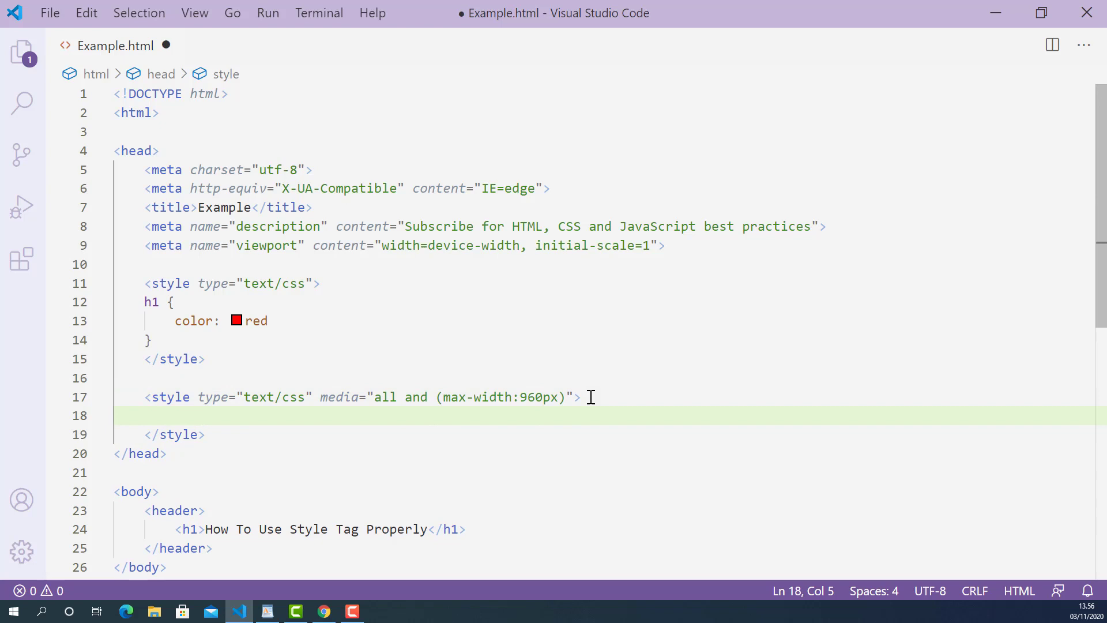
{"action": "left_click", "coordinate": [145, 415]}
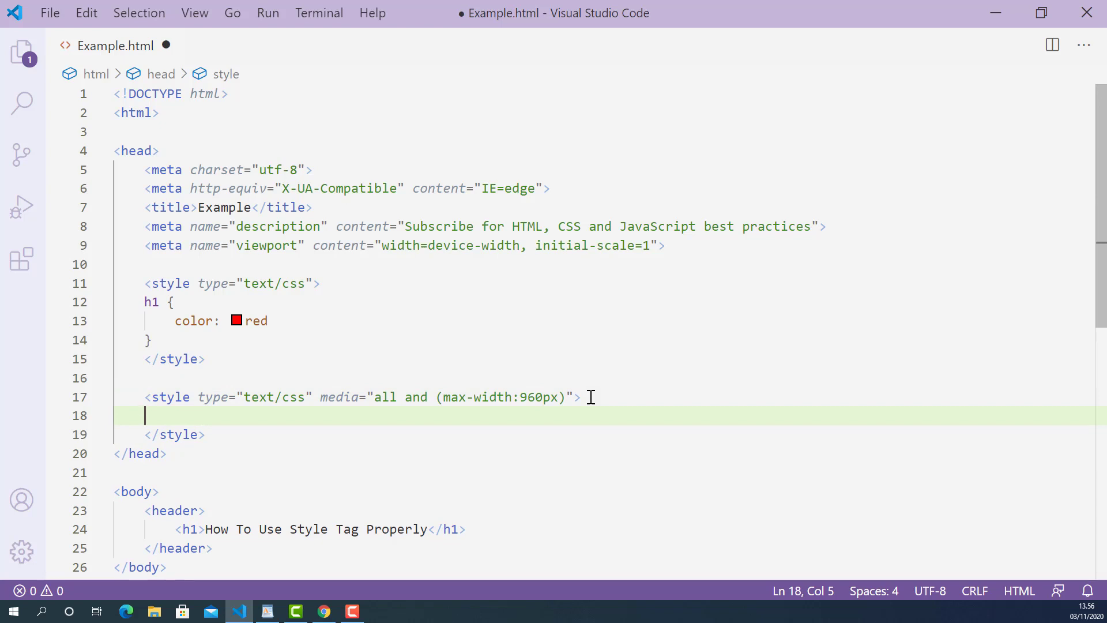
{"action": "type", "text": "h1"}
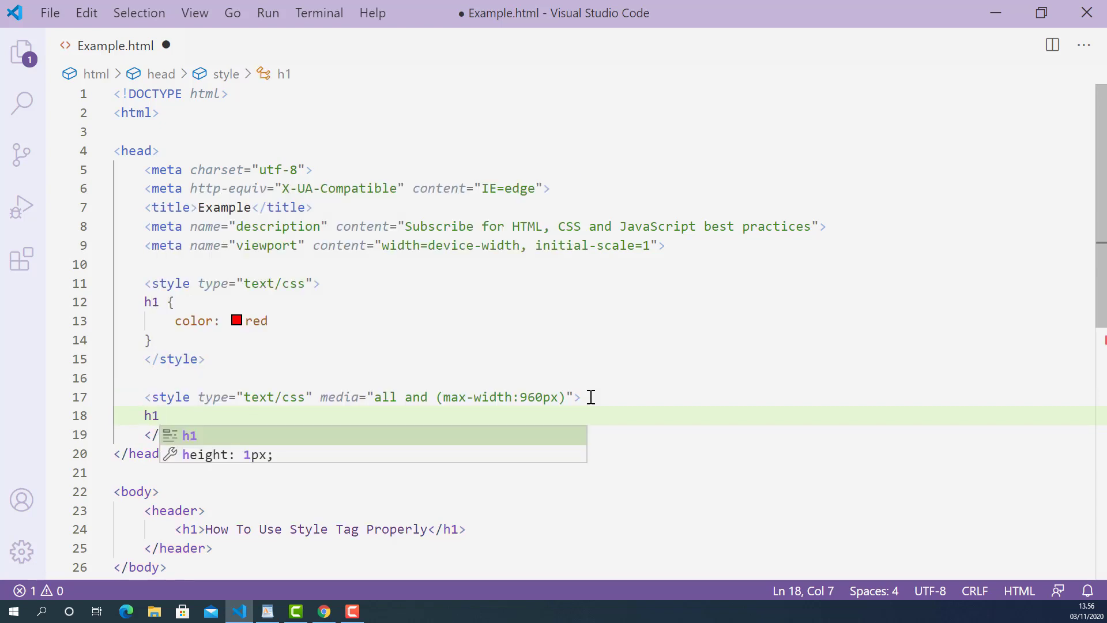
{"action": "type", "text": "{"}
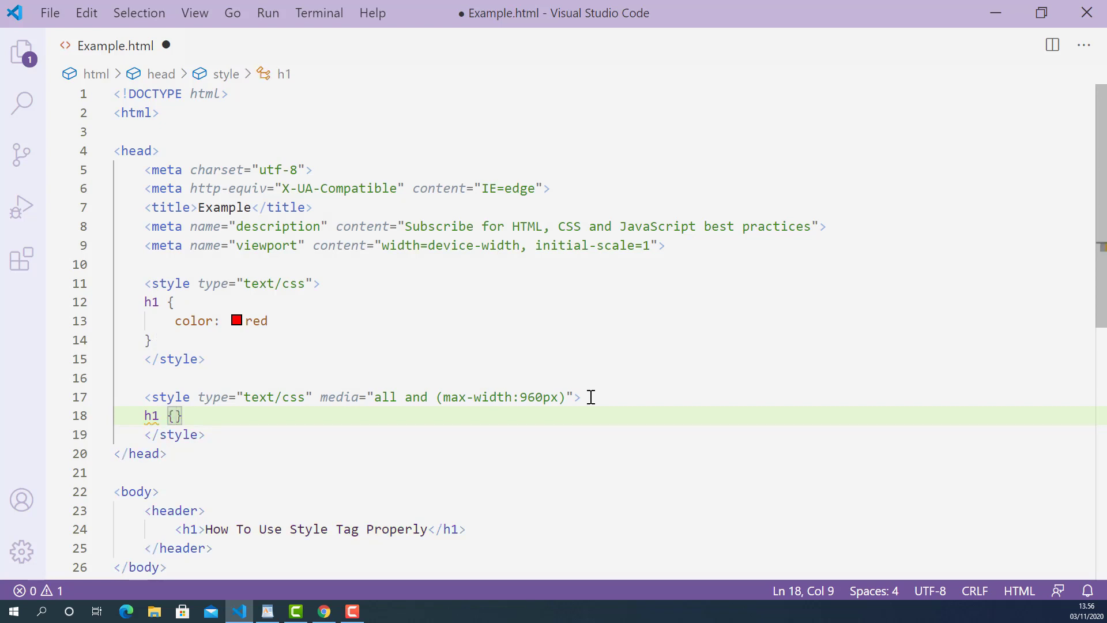
{"action": "key", "text": "Enter"}
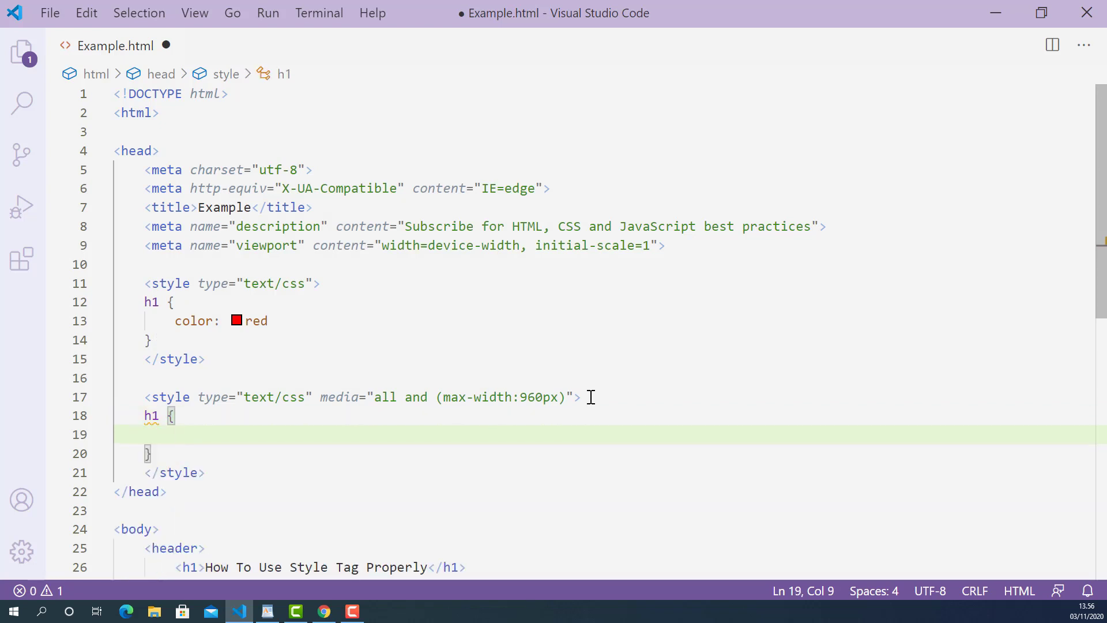
- Set the h1 rule to color:green; and save Example.html
{"action": "type", "text": "color:"}
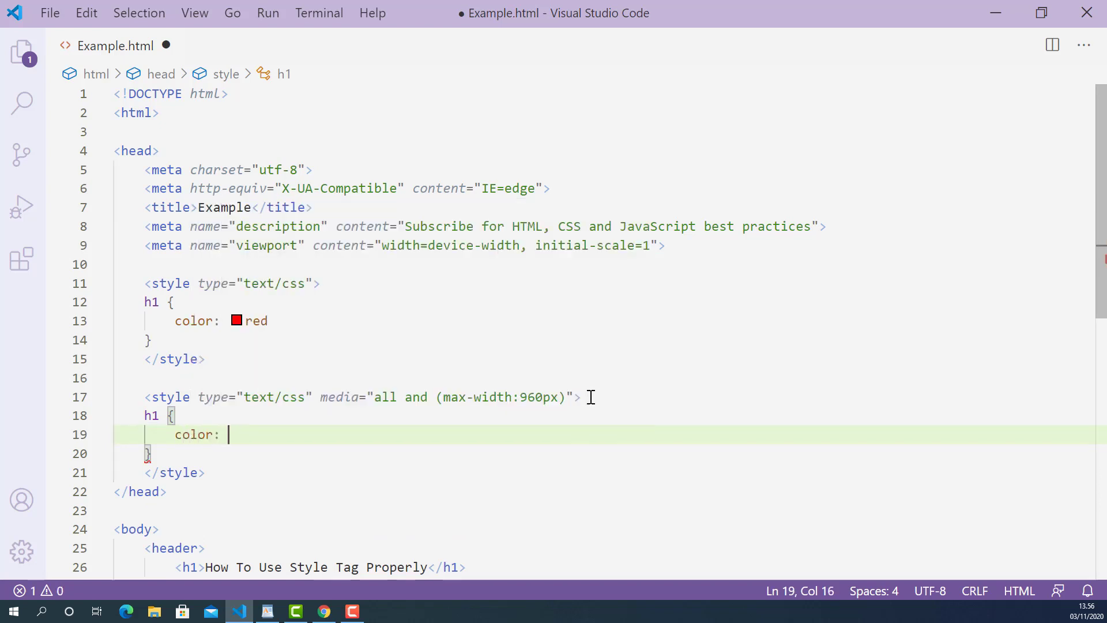
{"action": "key", "text": "Backspace"}
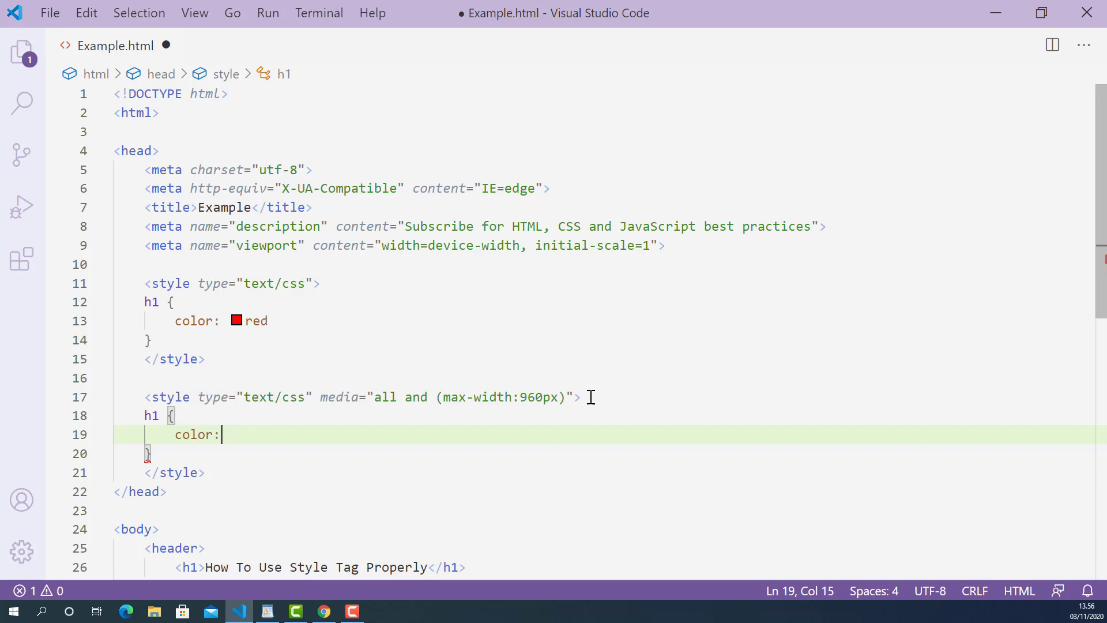
{"action": "type", "text": "green;"}
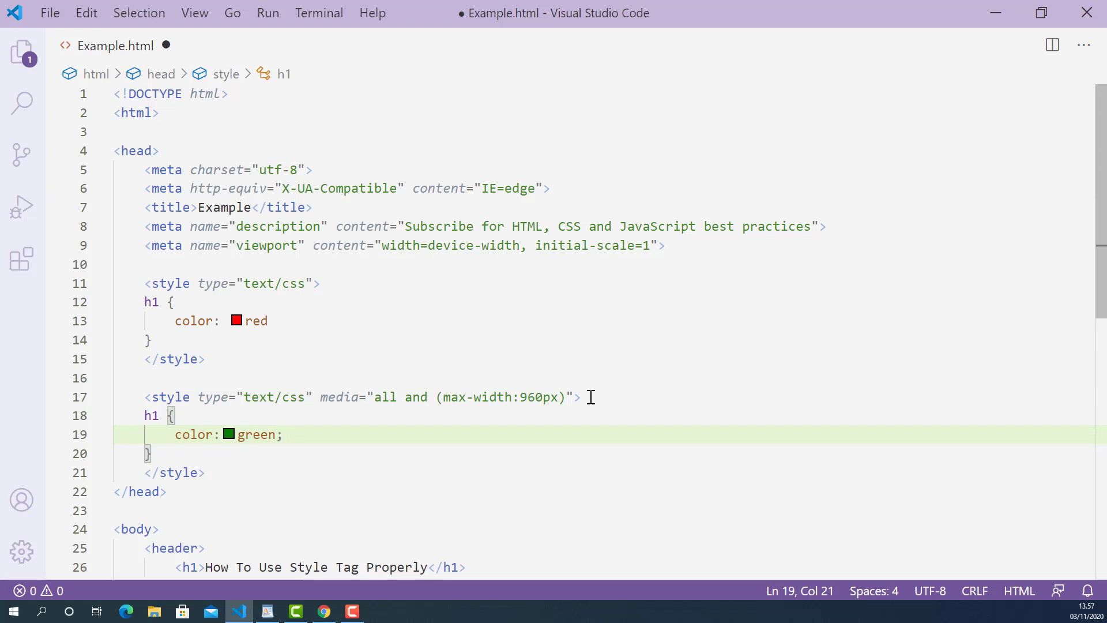
{"action": "left_click", "coordinate": [283, 435]}
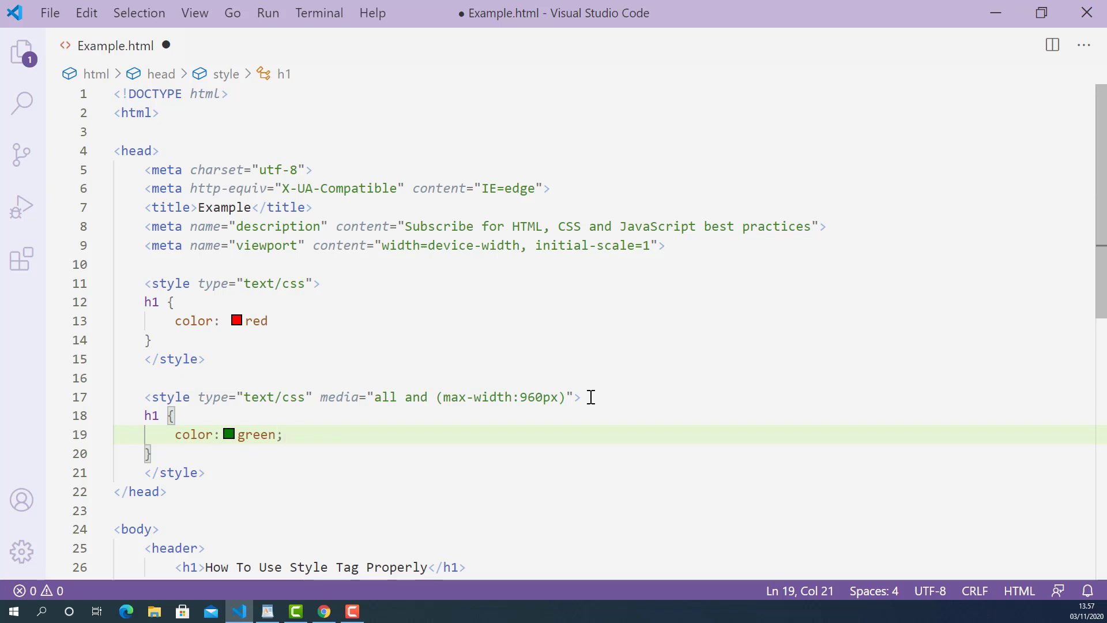
{"action": "left_click", "coordinate": [283, 434]}
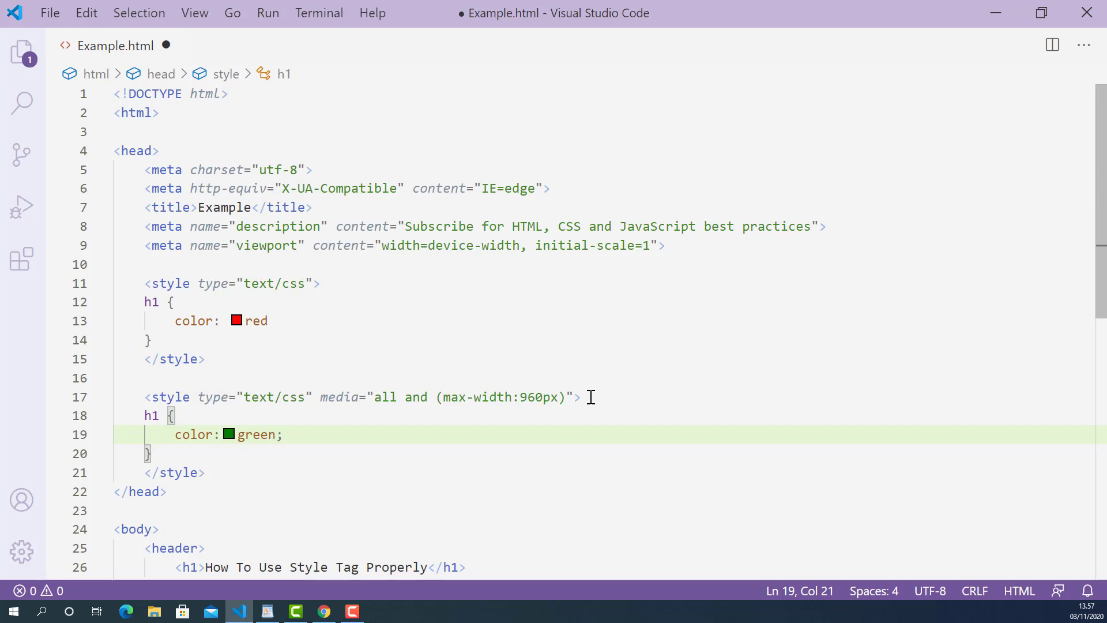
{"action": "key", "text": "ctrl+s"}
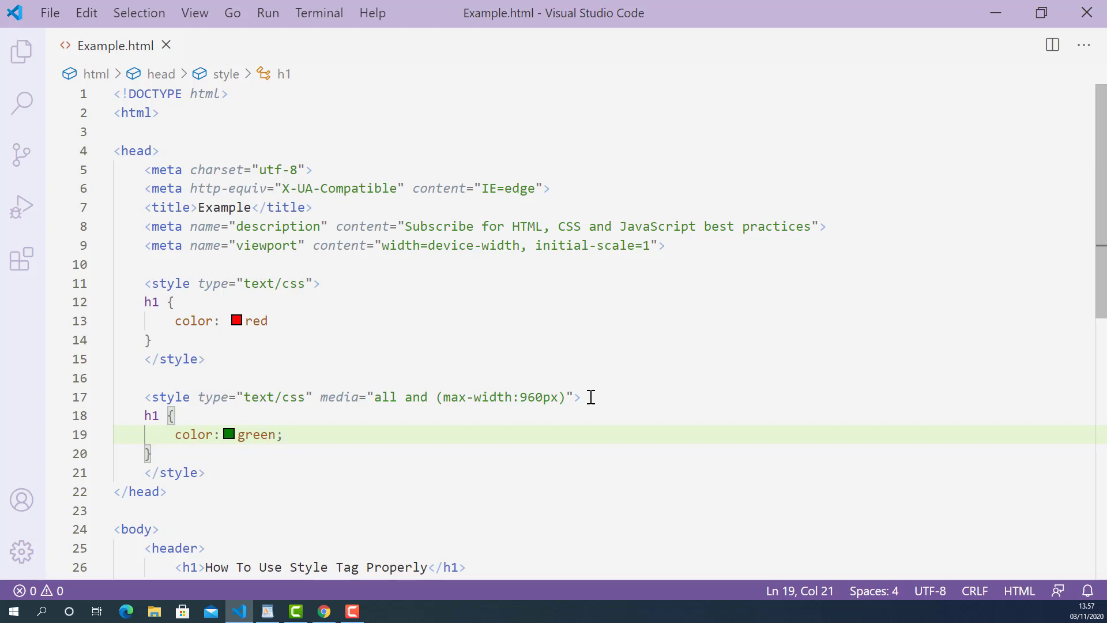
{"action": "mouse_move", "coordinate": [973, 14]}
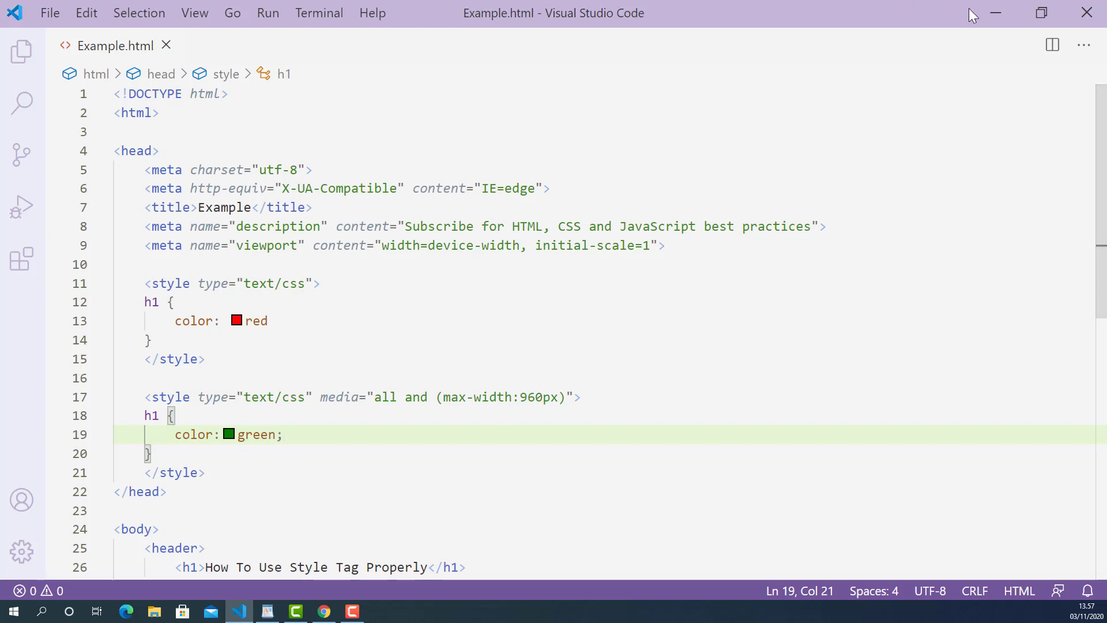
- Hide VS Code to show the Chrome preview, heading still red at full width
{"action": "left_click", "coordinate": [323, 612]}
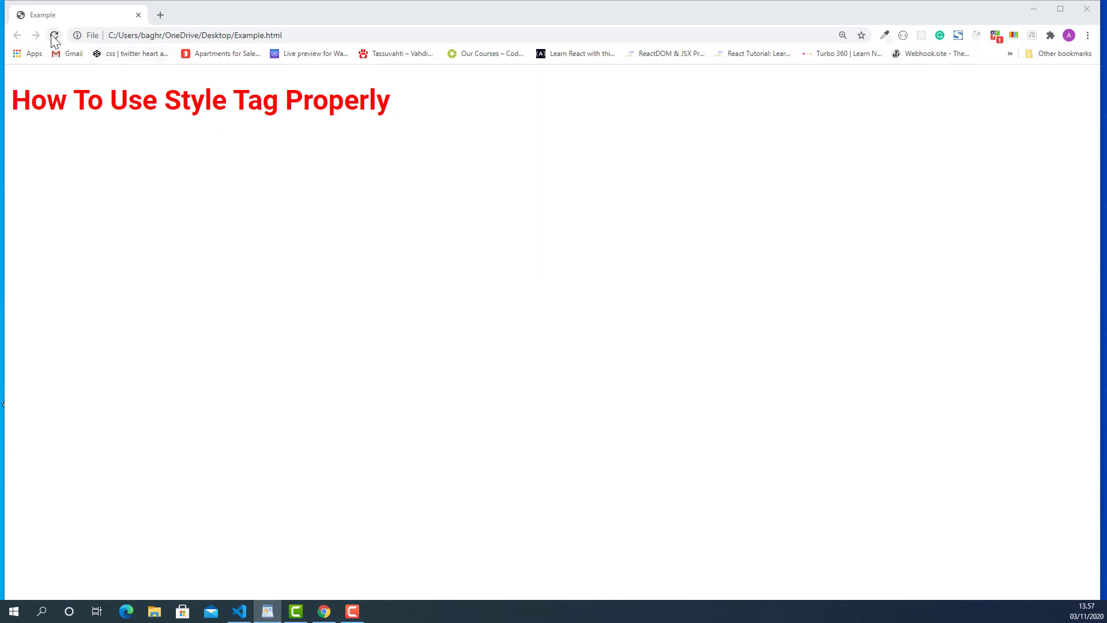
{"action": "mouse_move", "coordinate": [54, 36]}
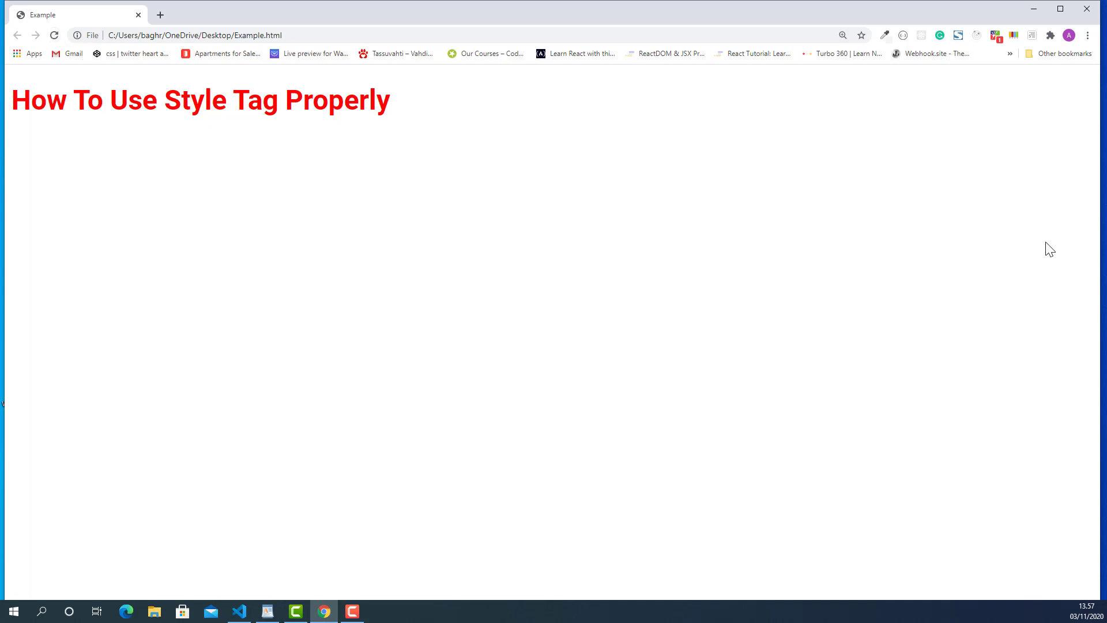
{"action": "mouse_move", "coordinate": [1102, 249]}
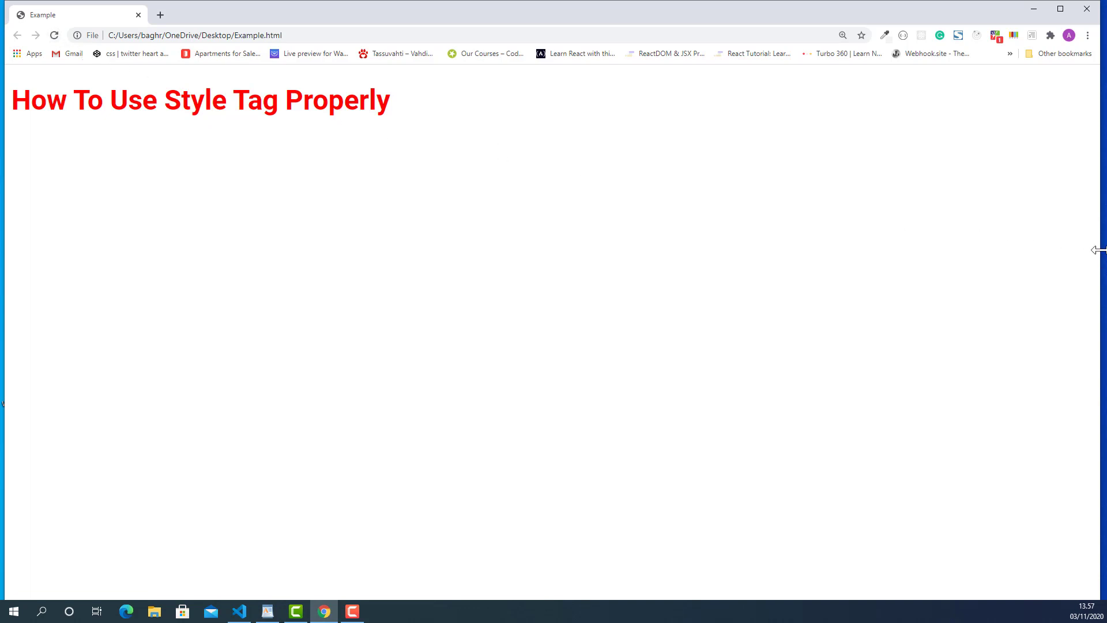